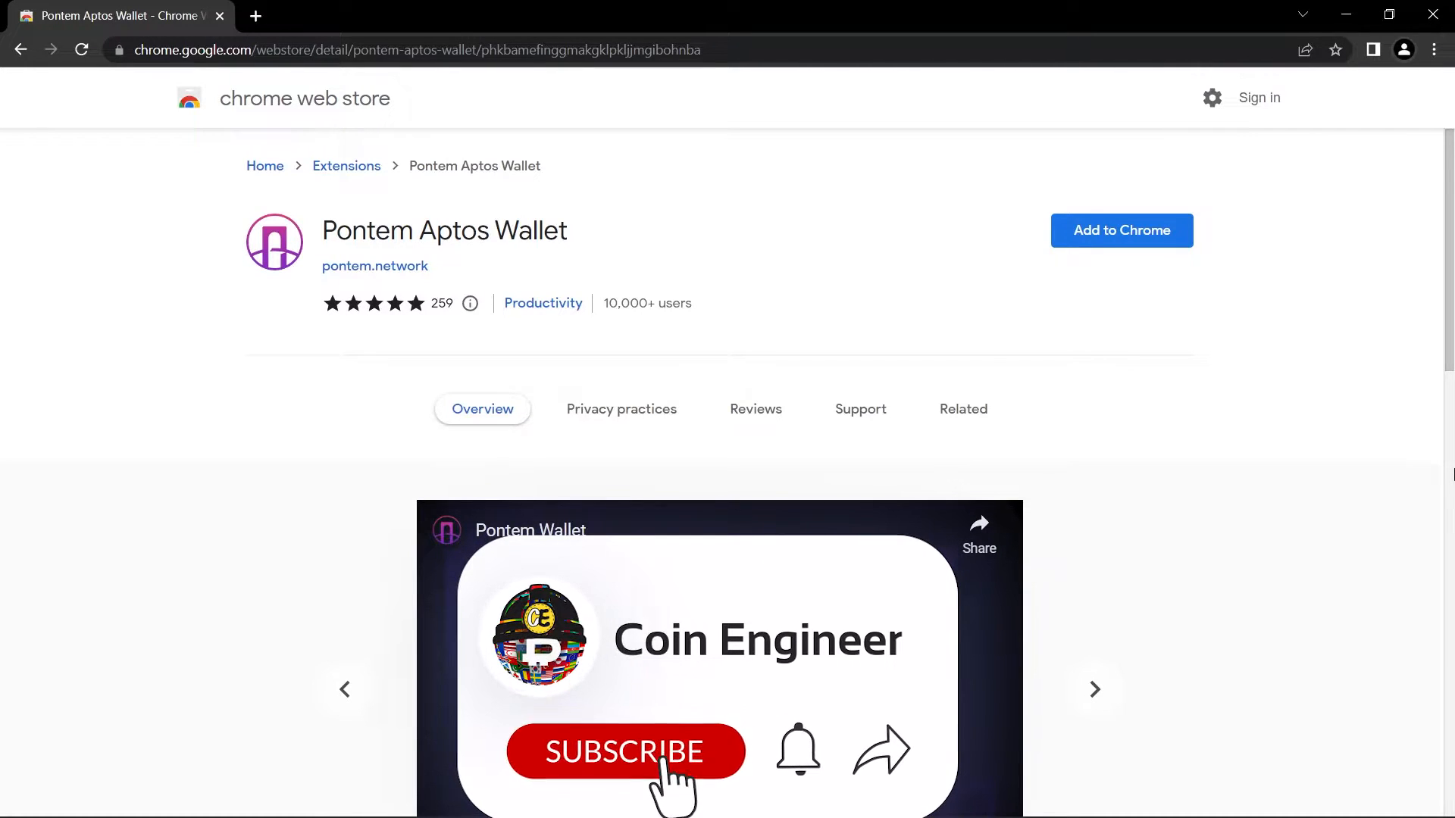
pyautogui.click(626, 752)
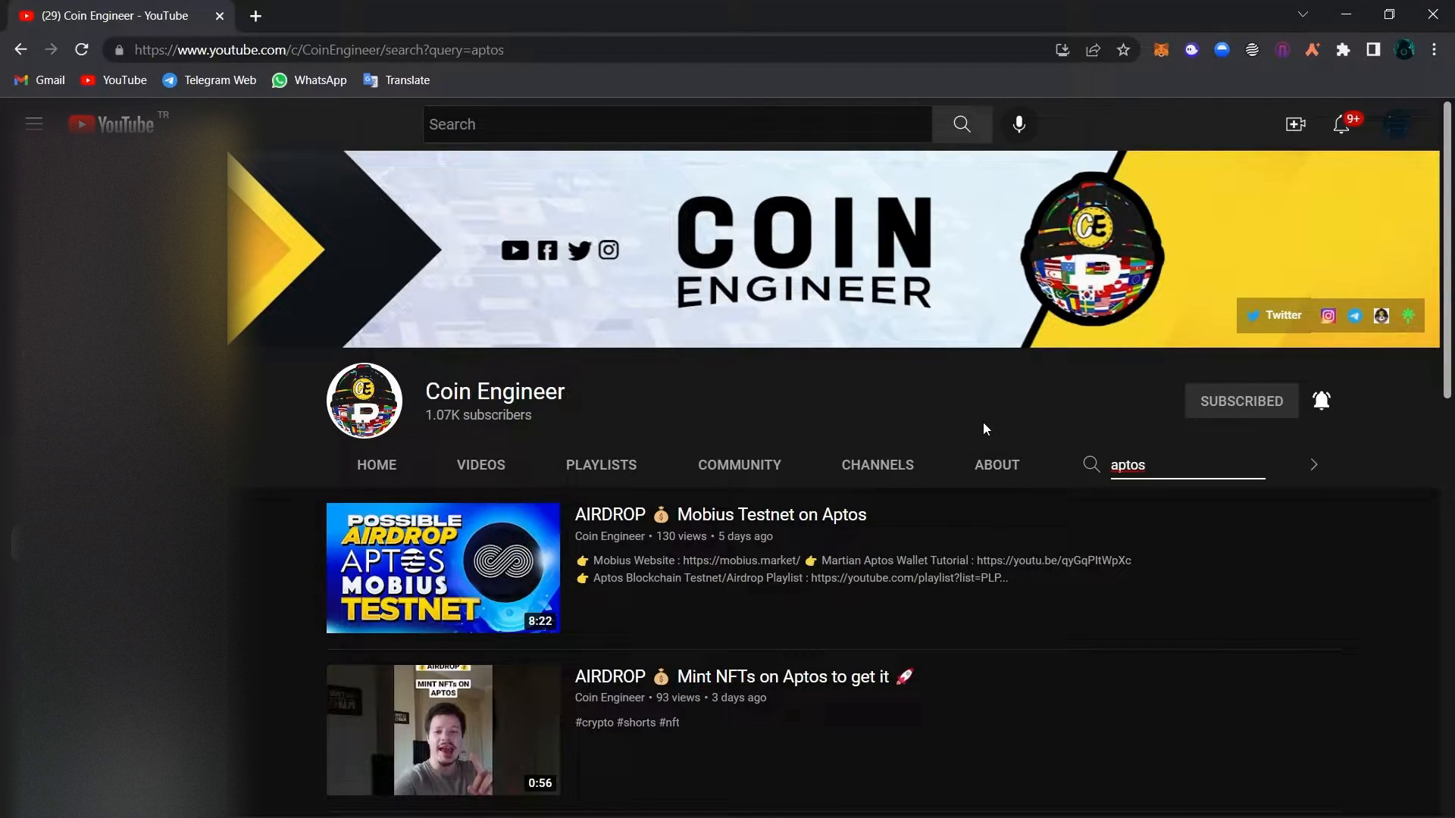
pyautogui.click(600, 465)
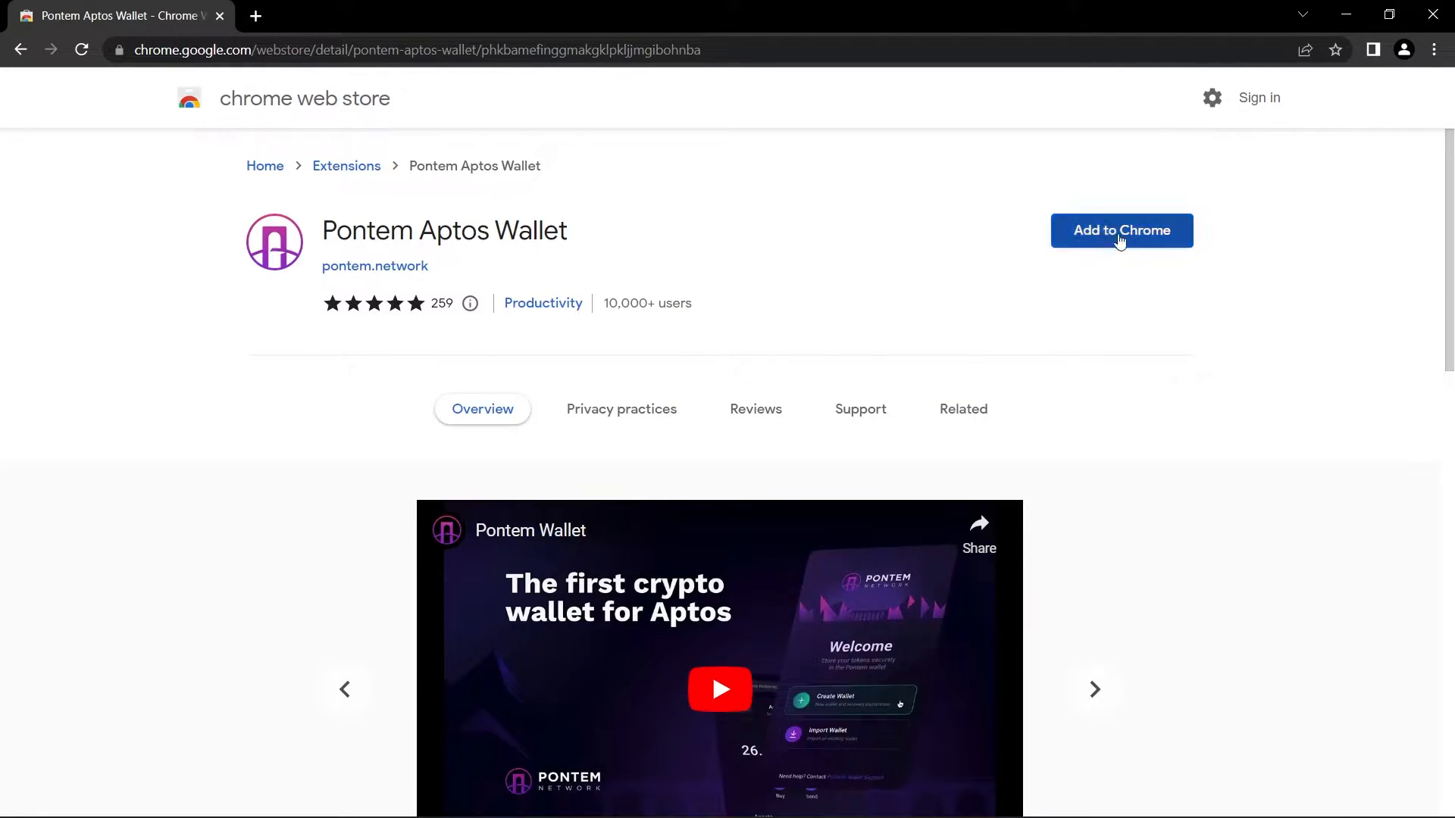
# Add Pontem Aptos Wallet to Chrome and pin it in the extensions toolbar.
pyautogui.click(1122, 231)
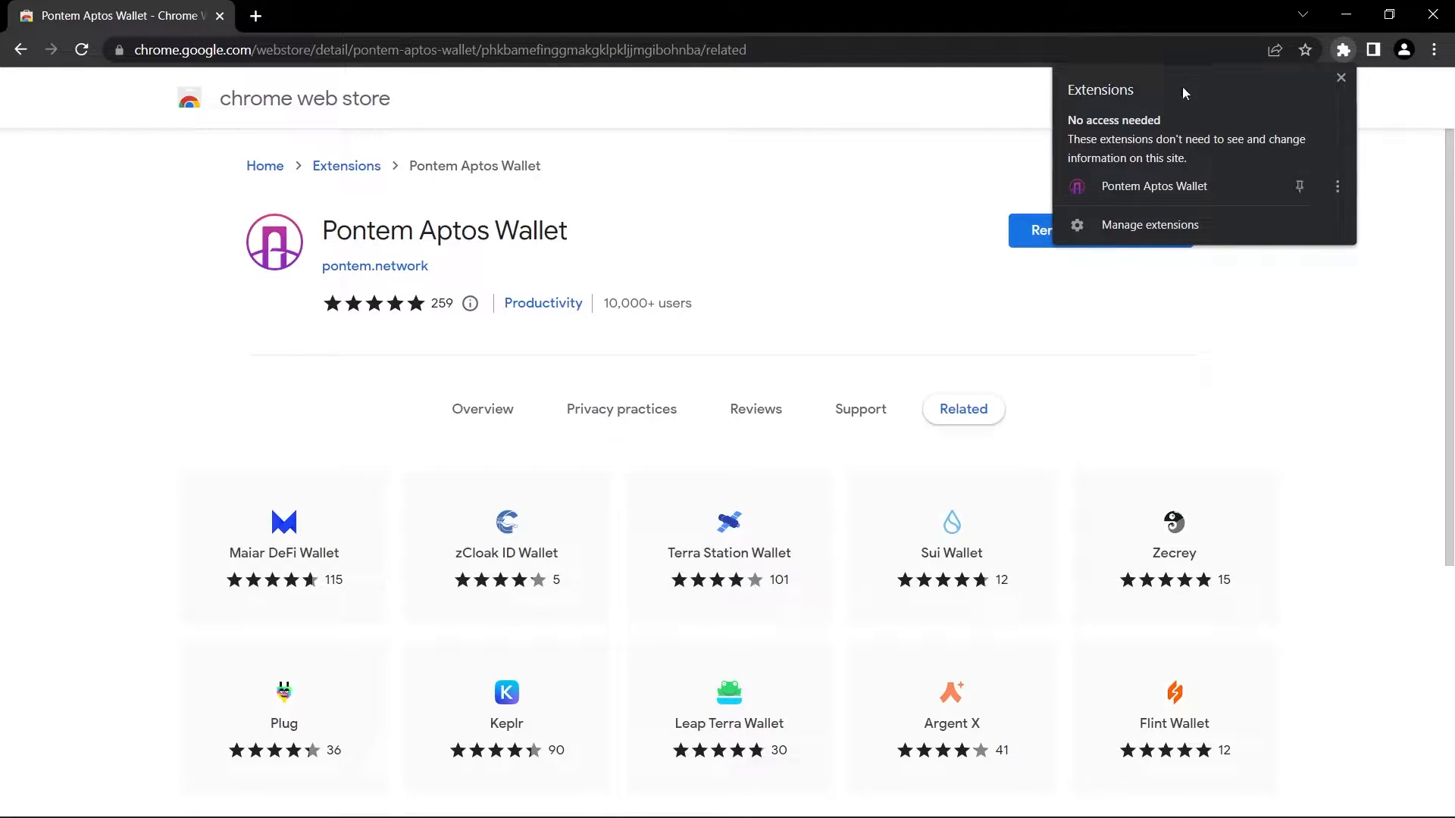
pyautogui.click(1341, 78)
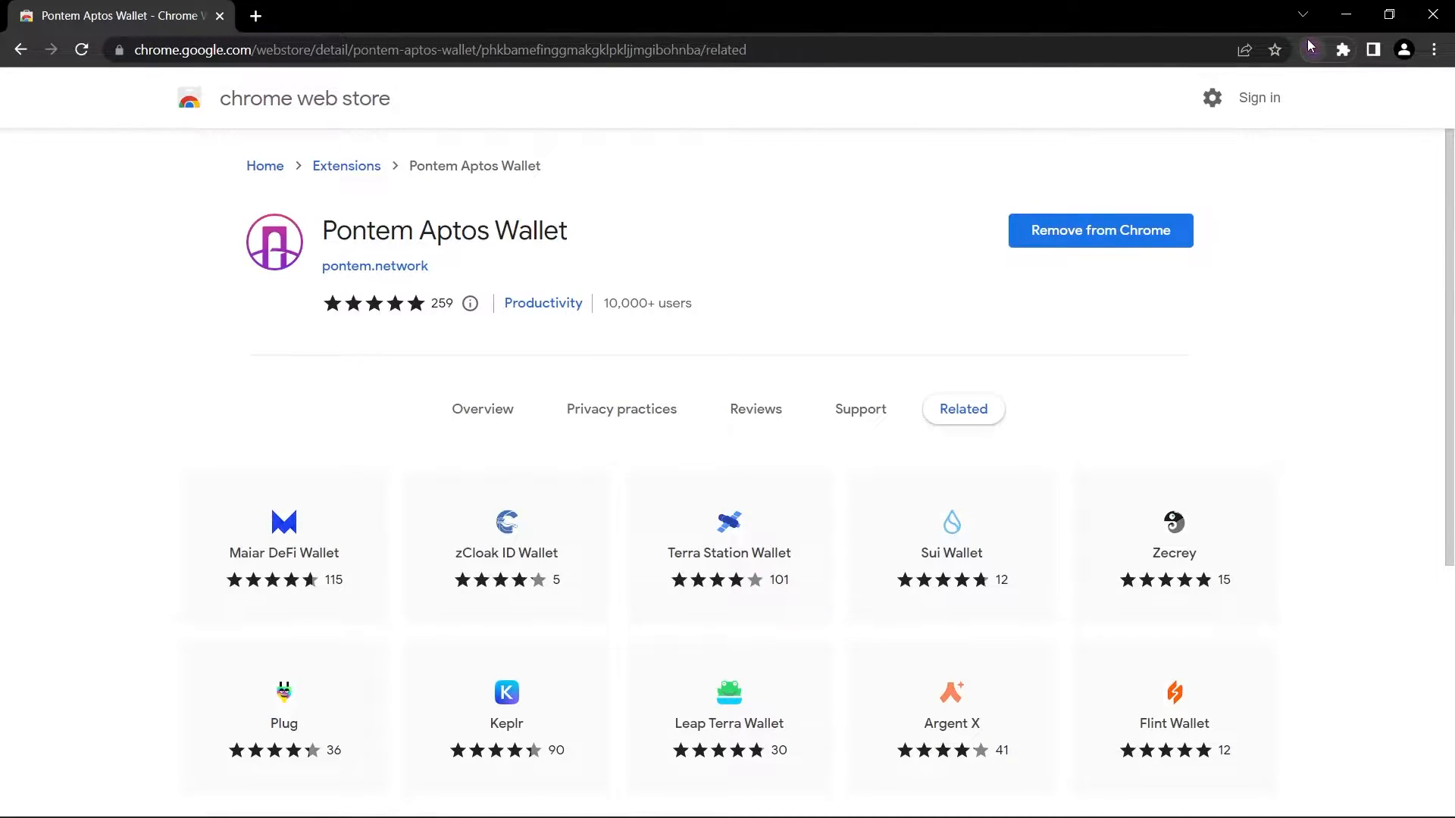
pyautogui.moveTo(1314, 48)
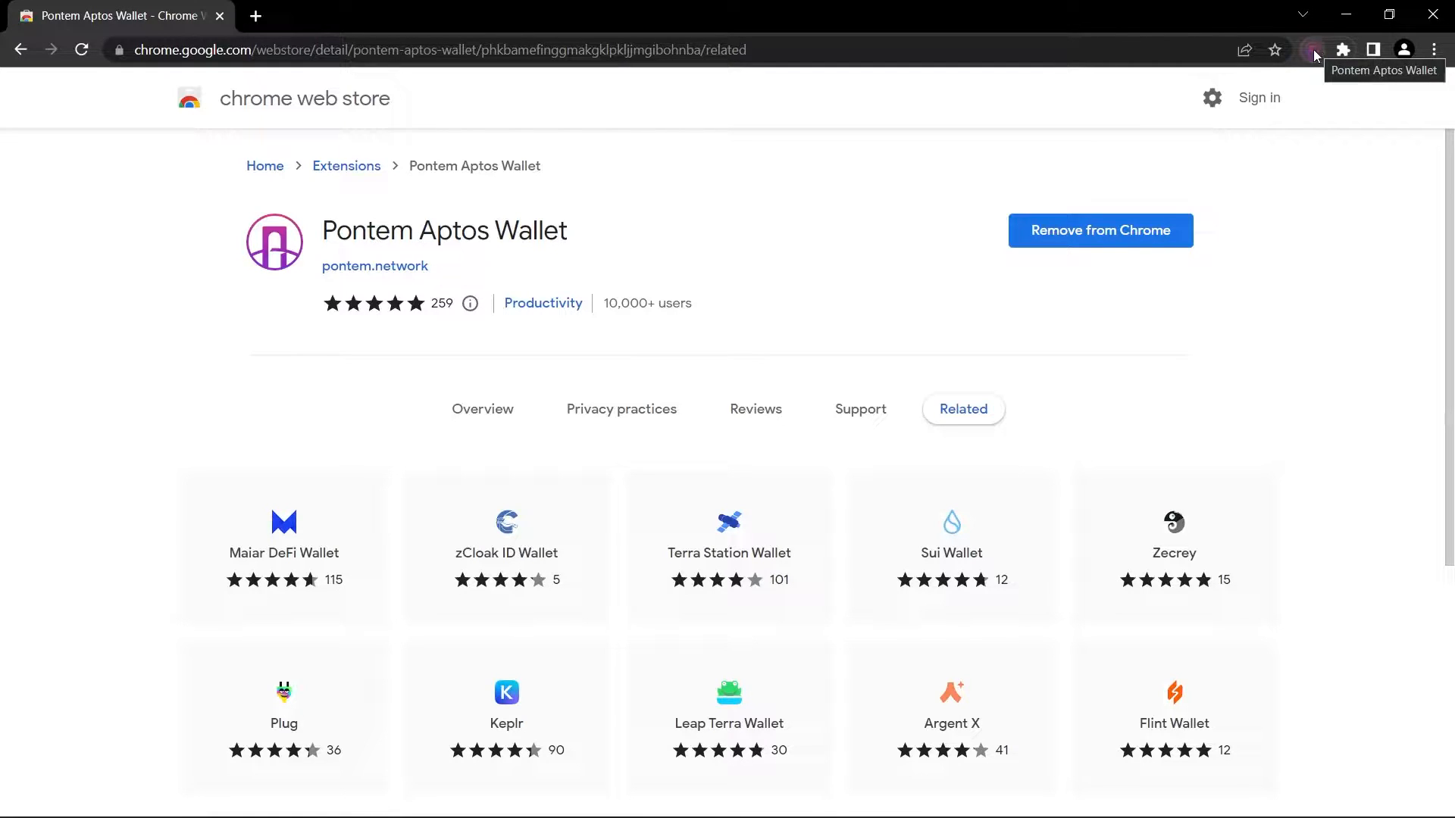
# Start Create Wallet in the Pontem popup, enter the password twice and accept the terms of use.
pyautogui.click(1313, 48)
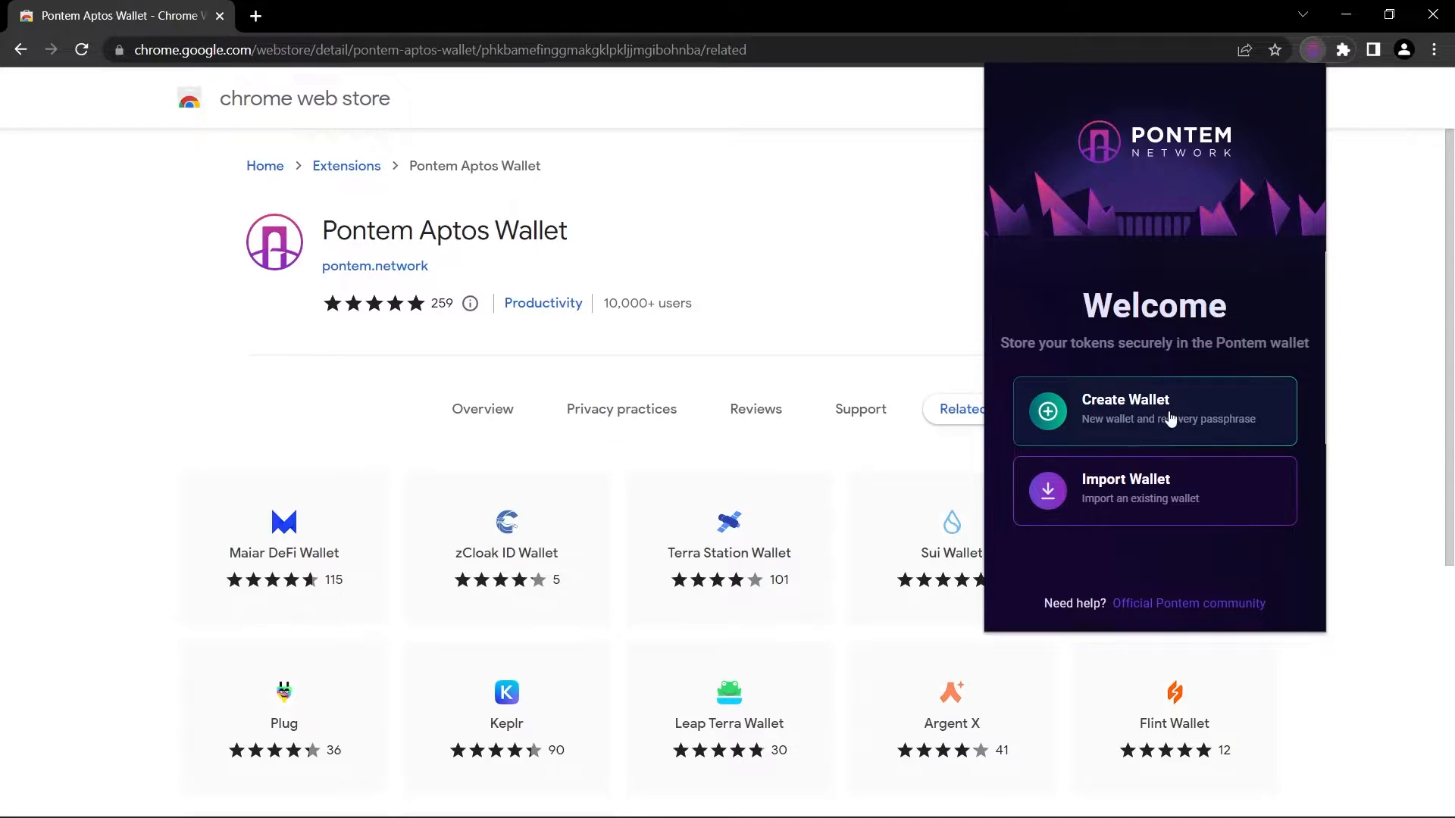
pyautogui.moveTo(1167, 552)
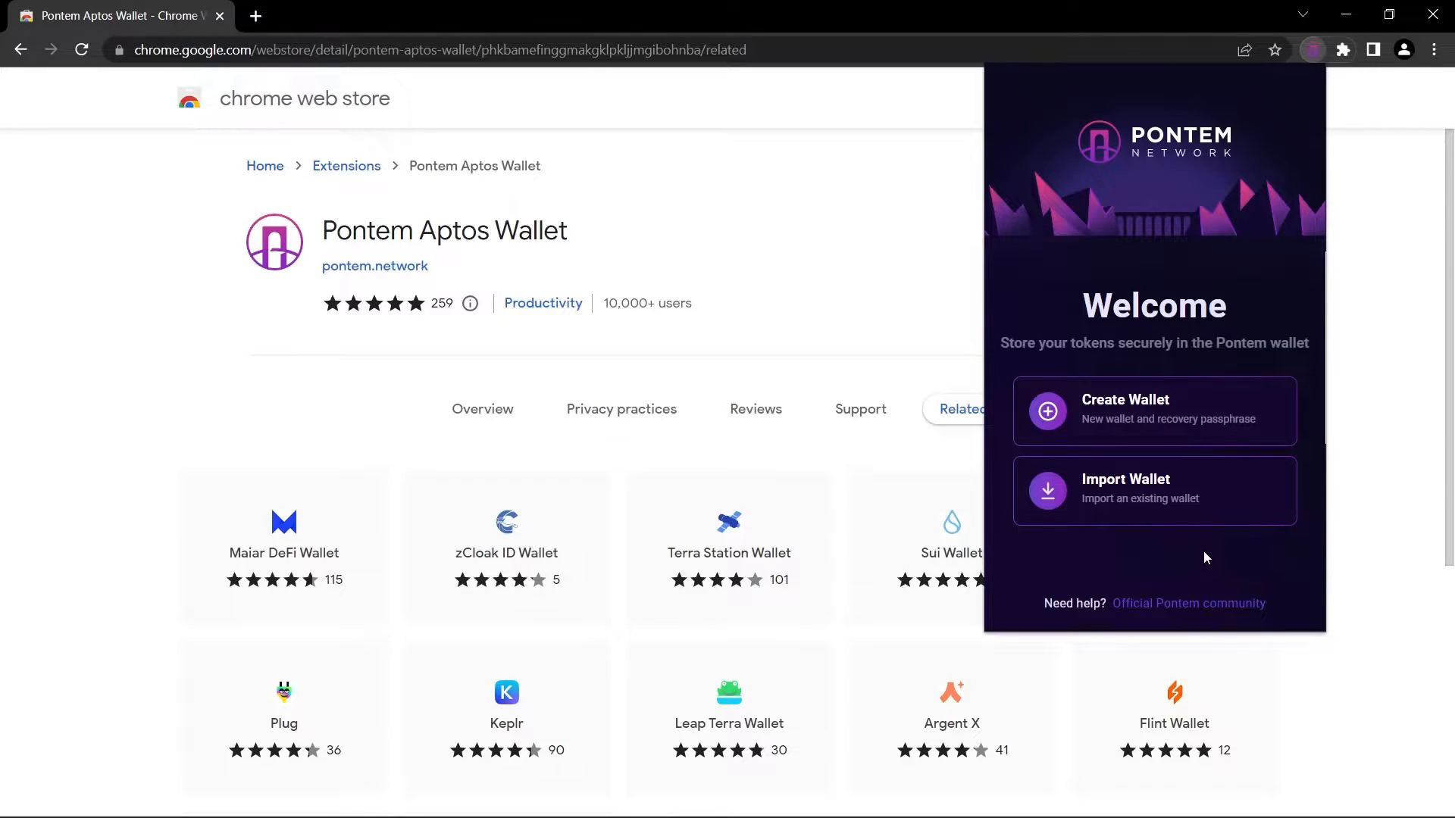
pyautogui.moveTo(1155, 411)
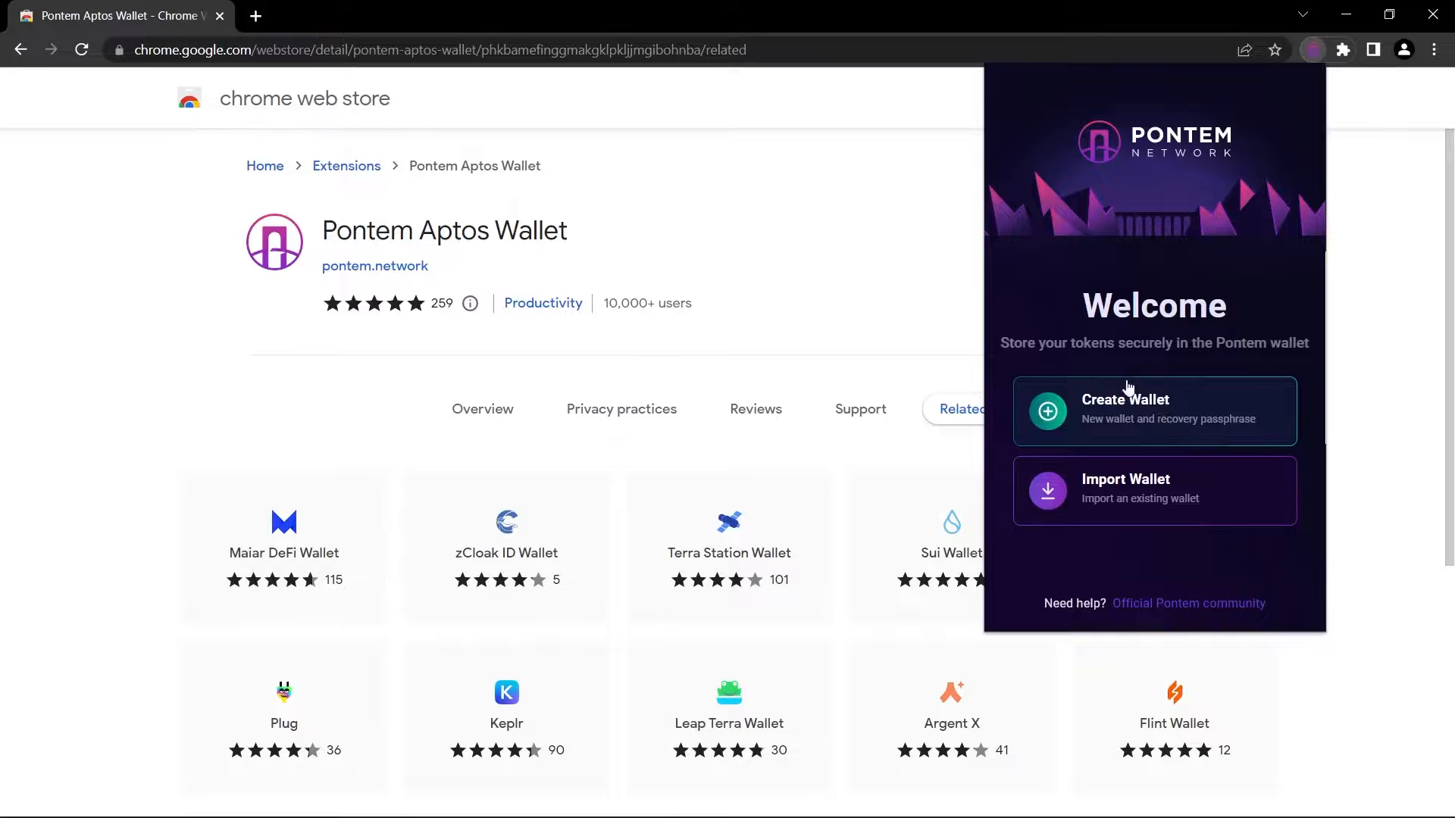
pyautogui.click(1154, 411)
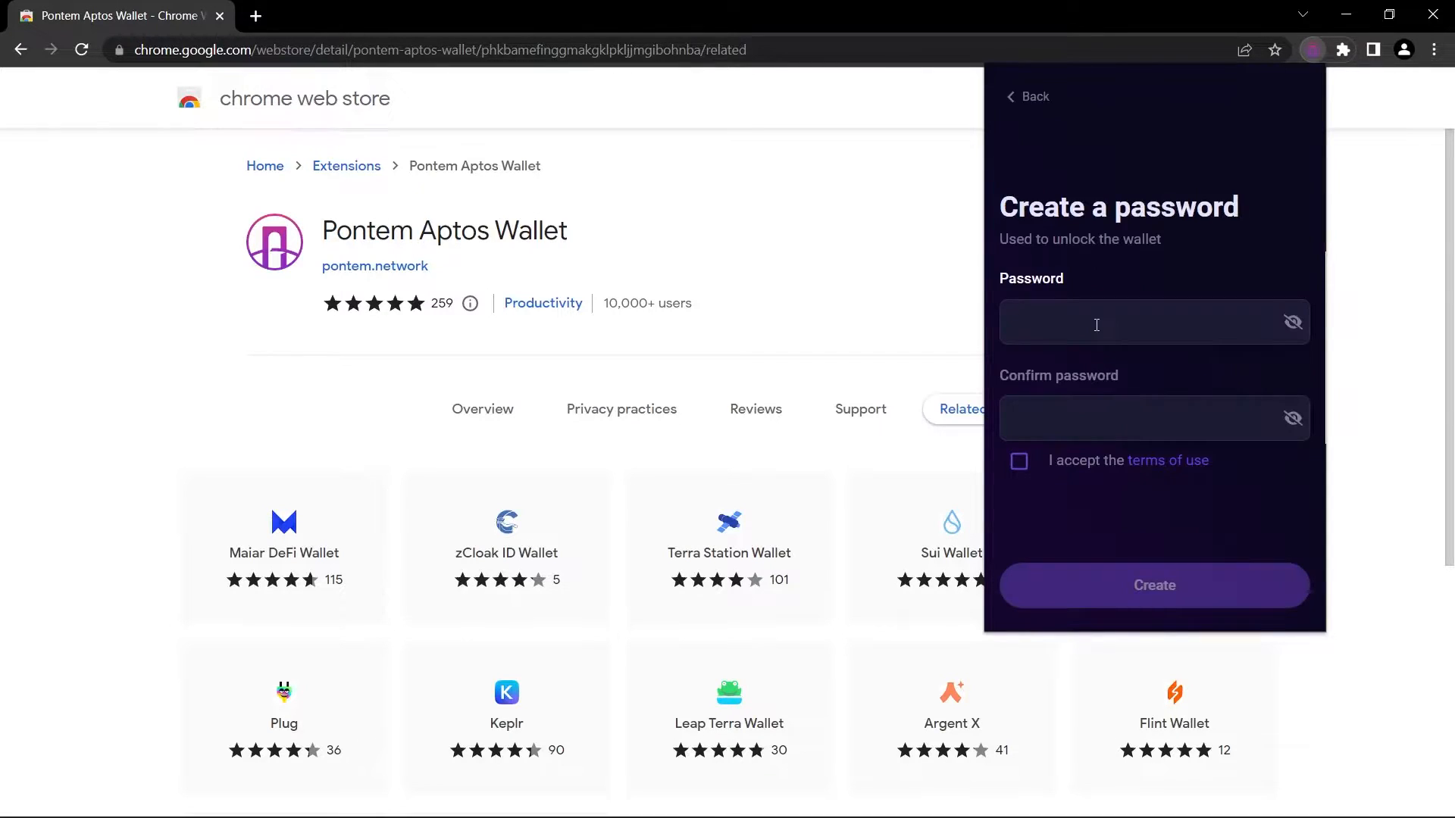
pyautogui.click(1096, 321)
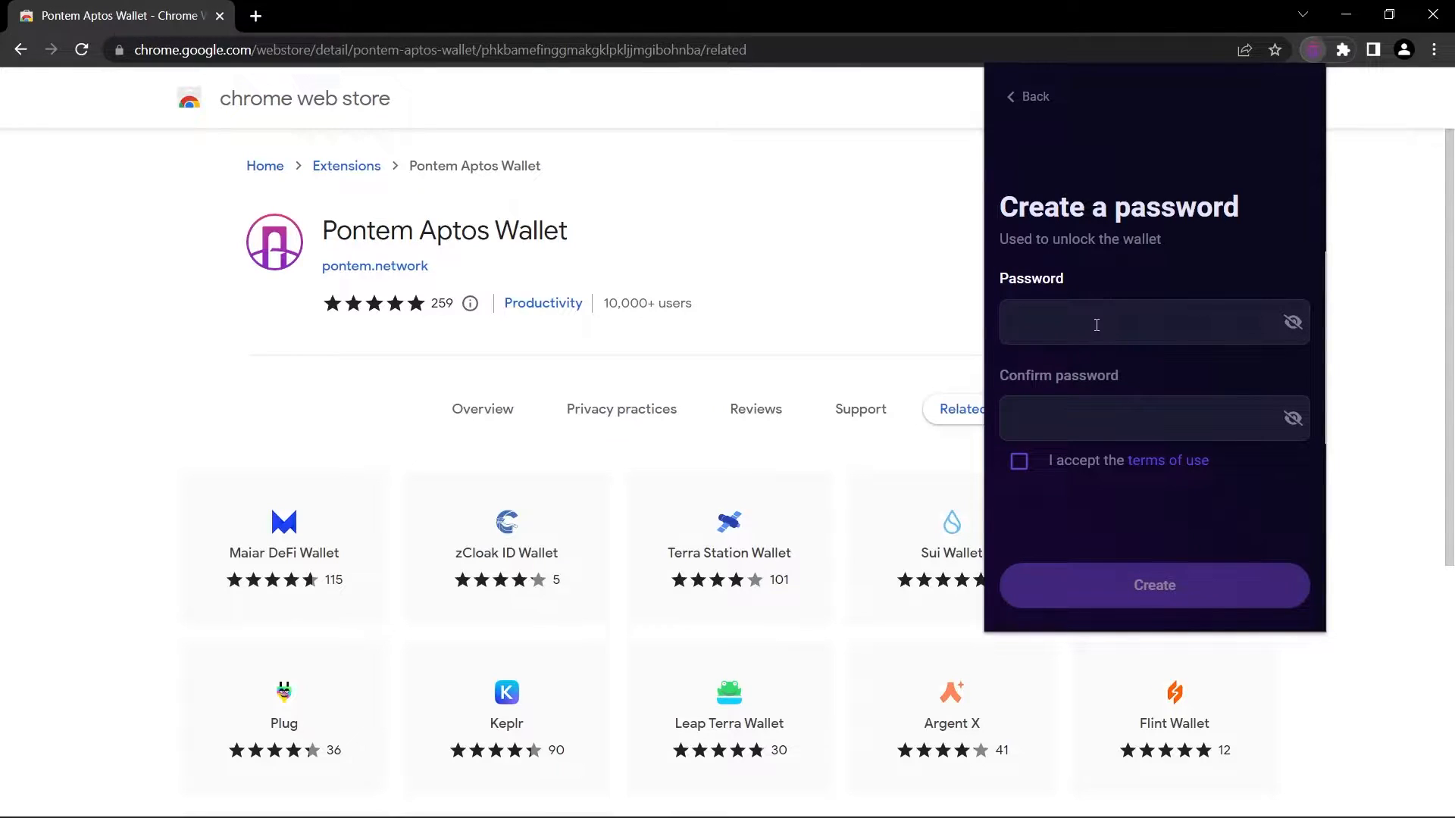
pyautogui.click(1018, 461)
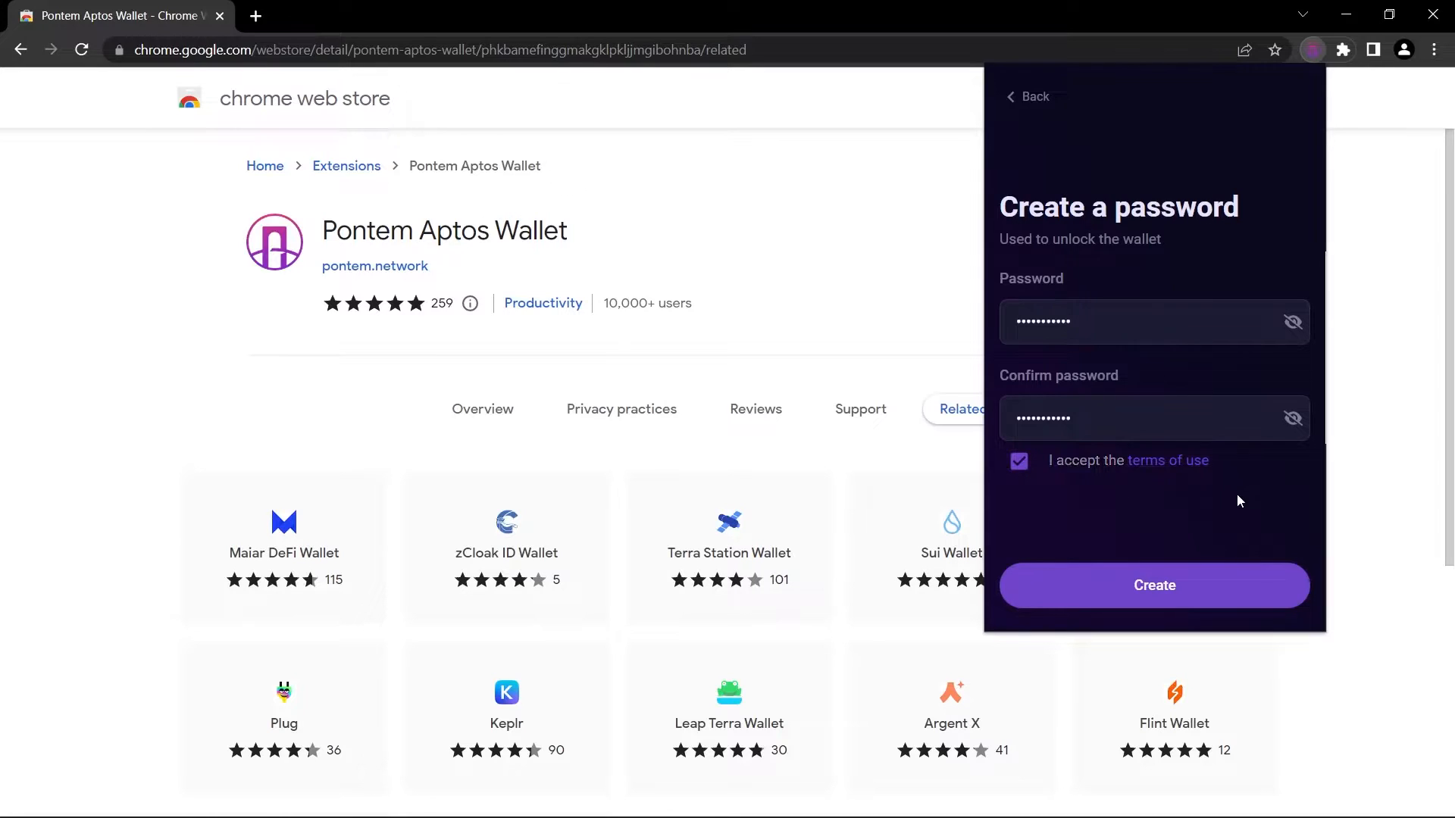
# Create the wallet, reveal the secret recovery phrase and tick 'I saved my recovery passphrase'.
pyautogui.click(1155, 585)
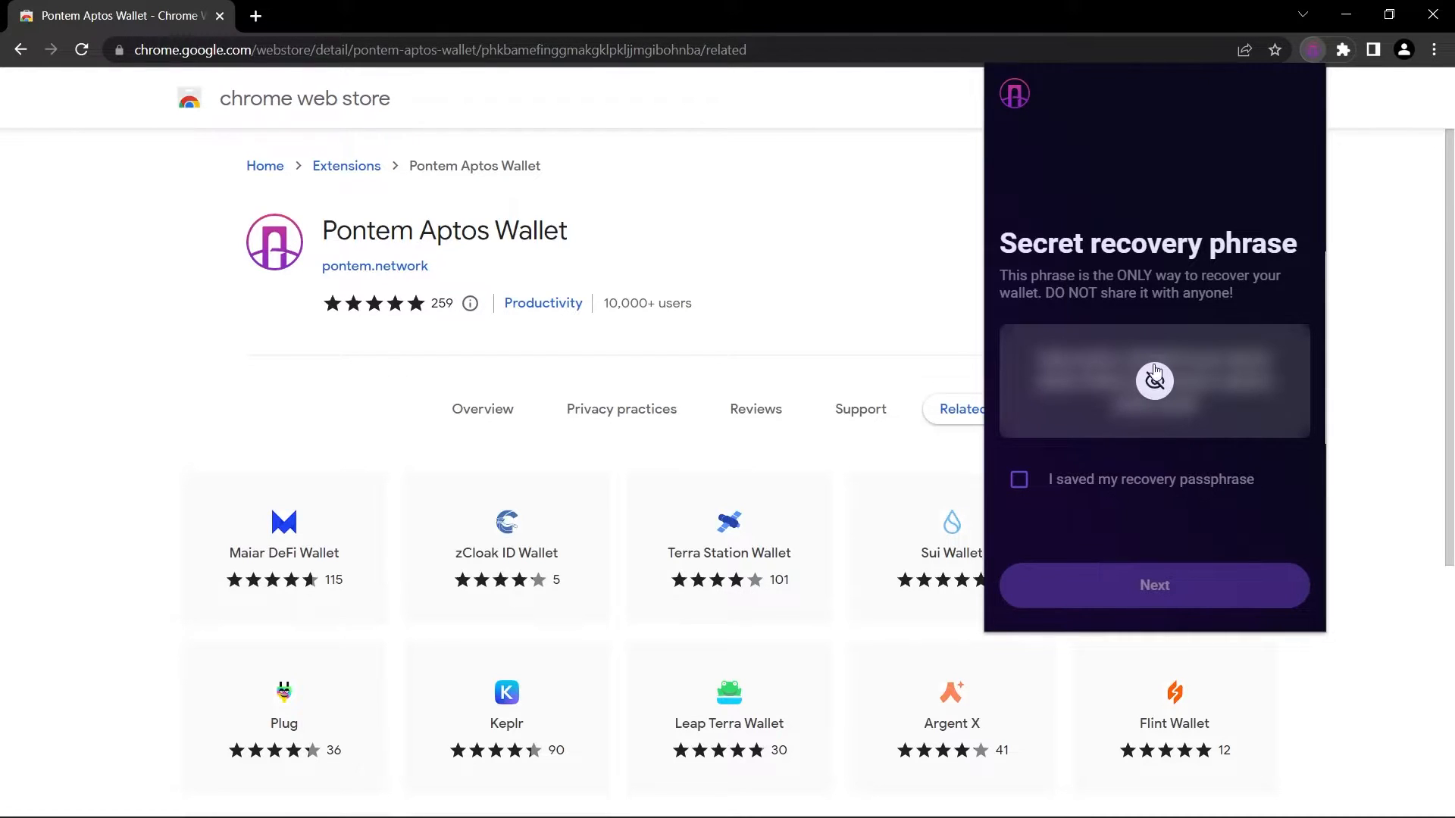
pyautogui.click(1155, 380)
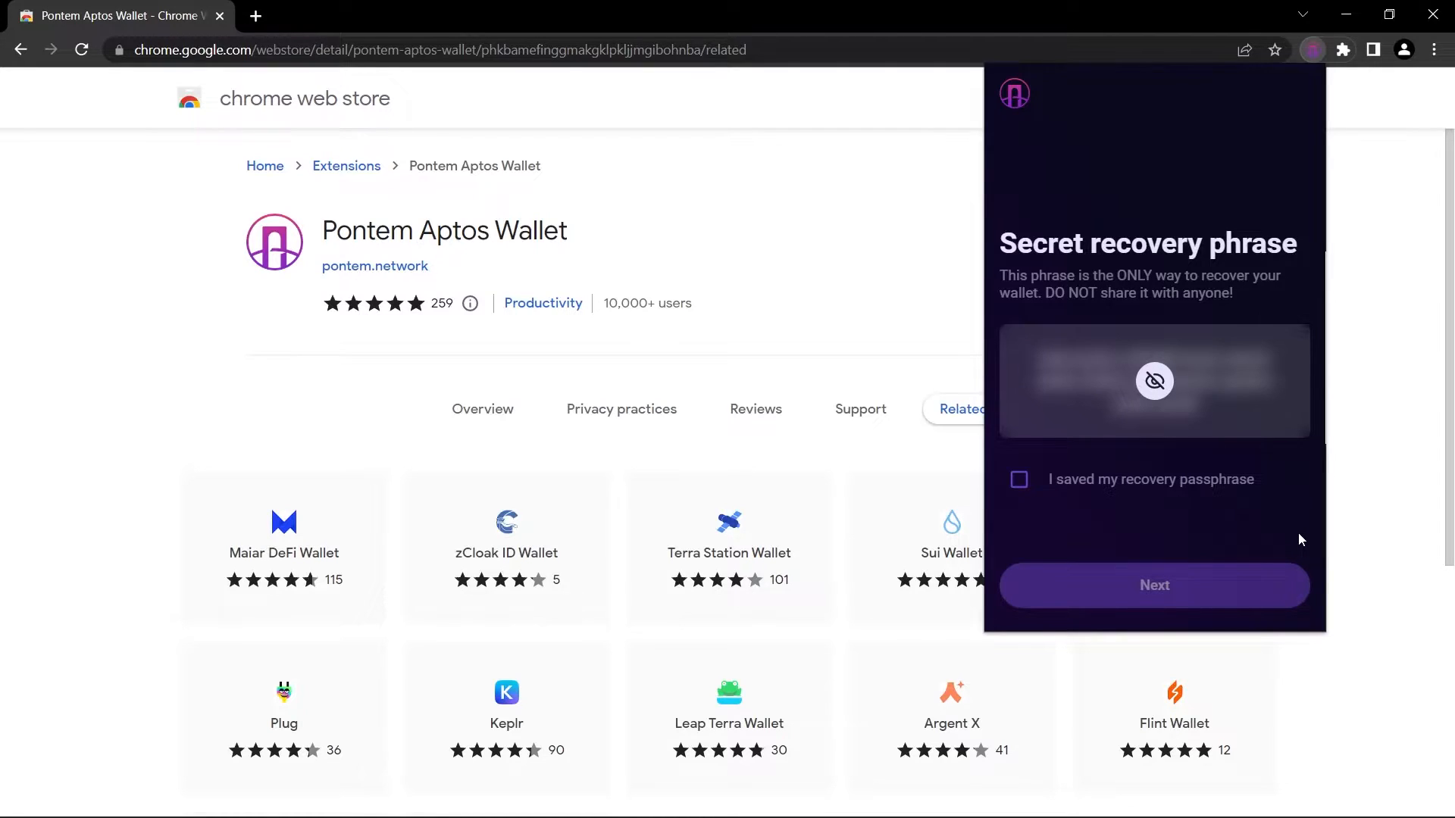
pyautogui.moveTo(1161, 529)
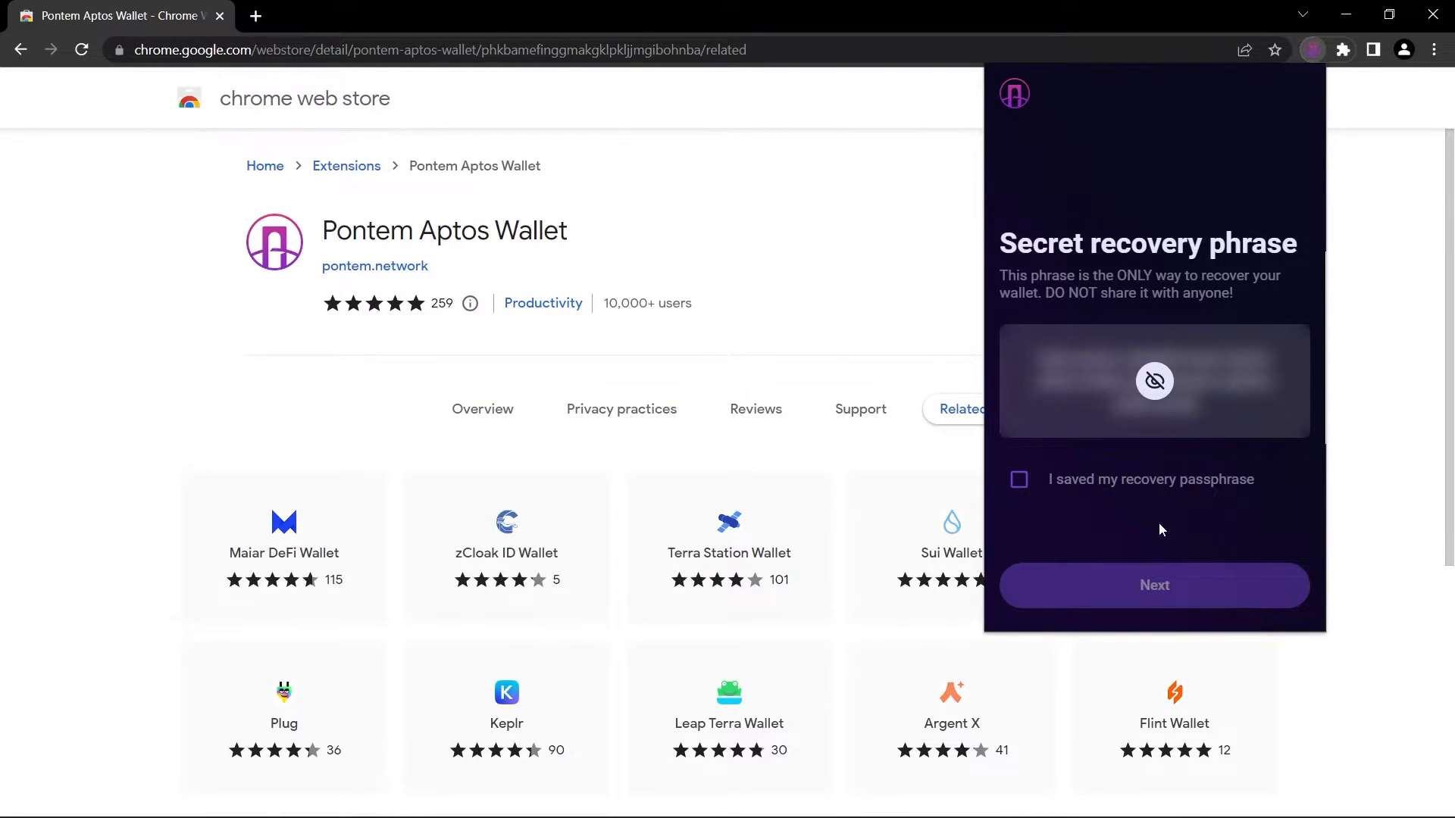
pyautogui.click(1019, 480)
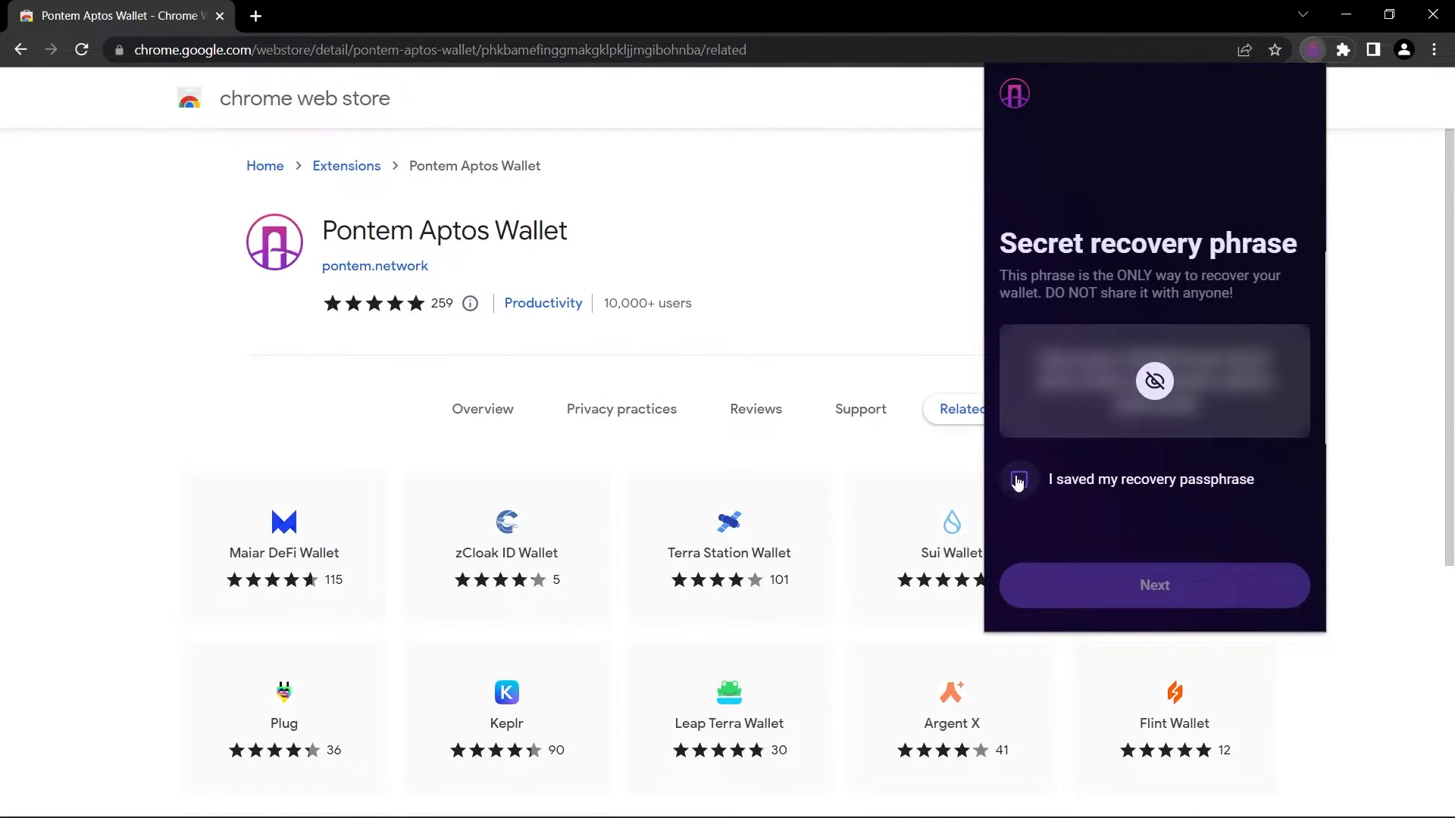
pyautogui.click(1018, 480)
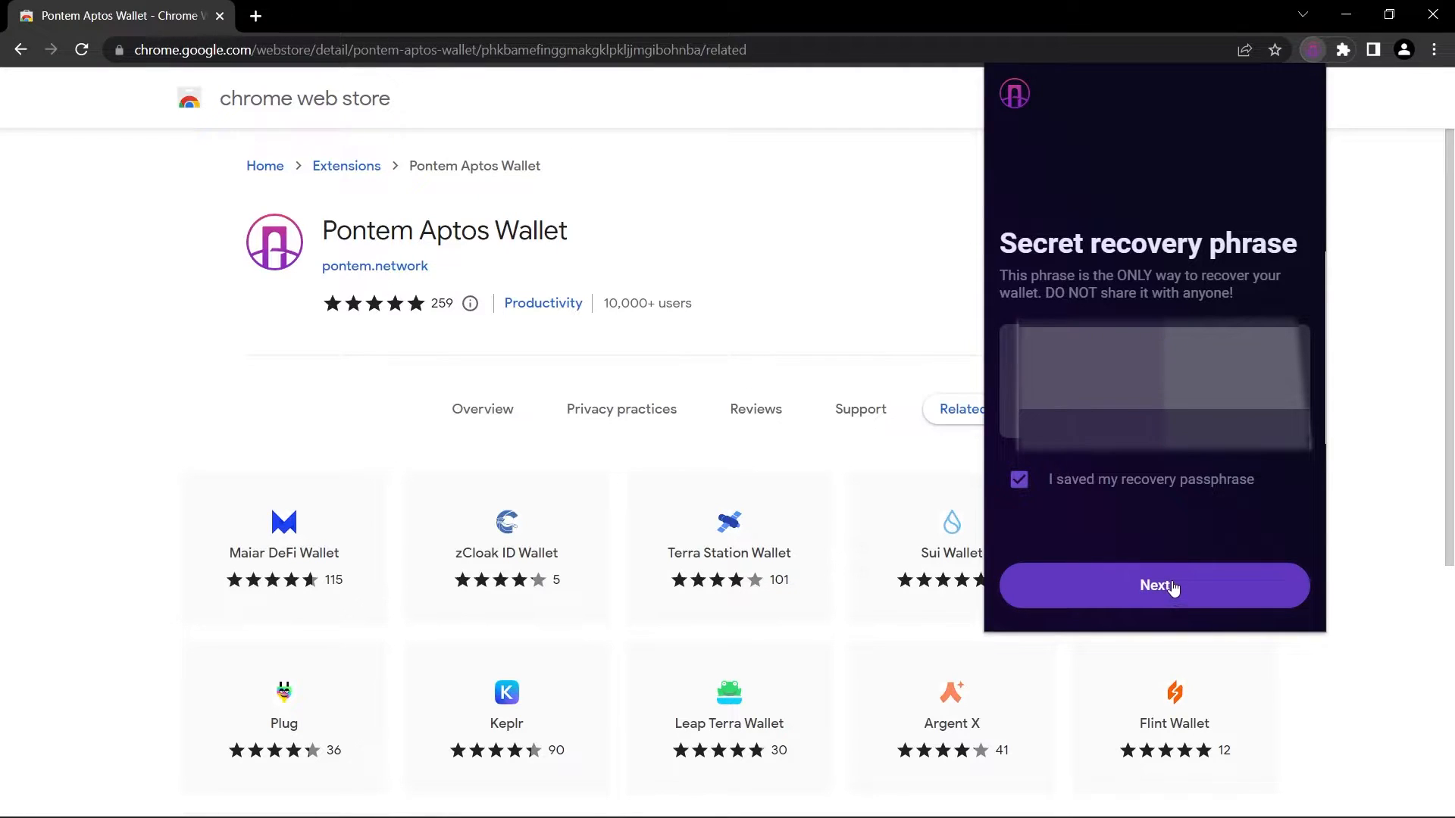
# Finish wallet setup and request free APTOS tokens from the faucet.
pyautogui.click(1155, 585)
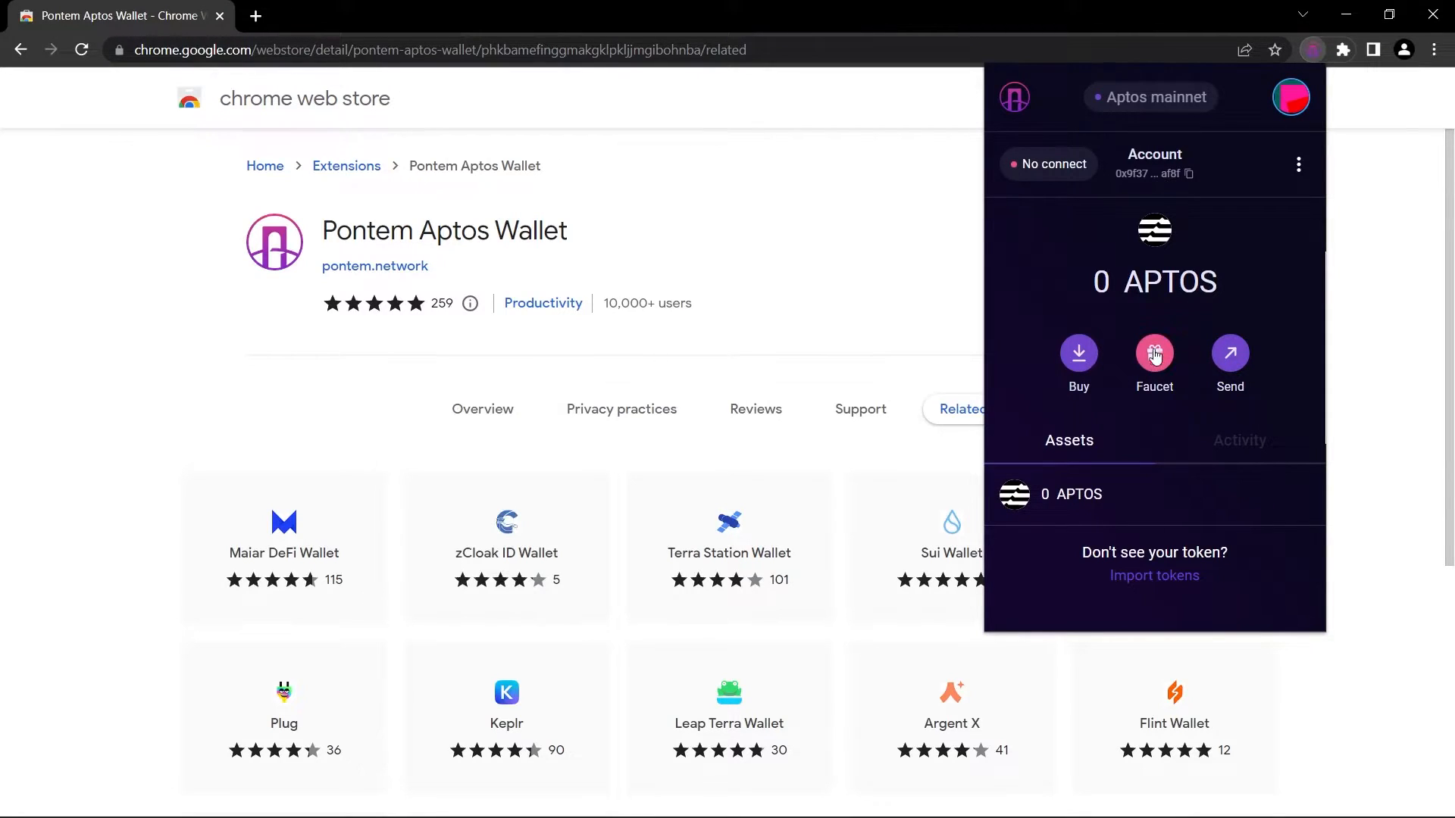
pyautogui.click(1155, 353)
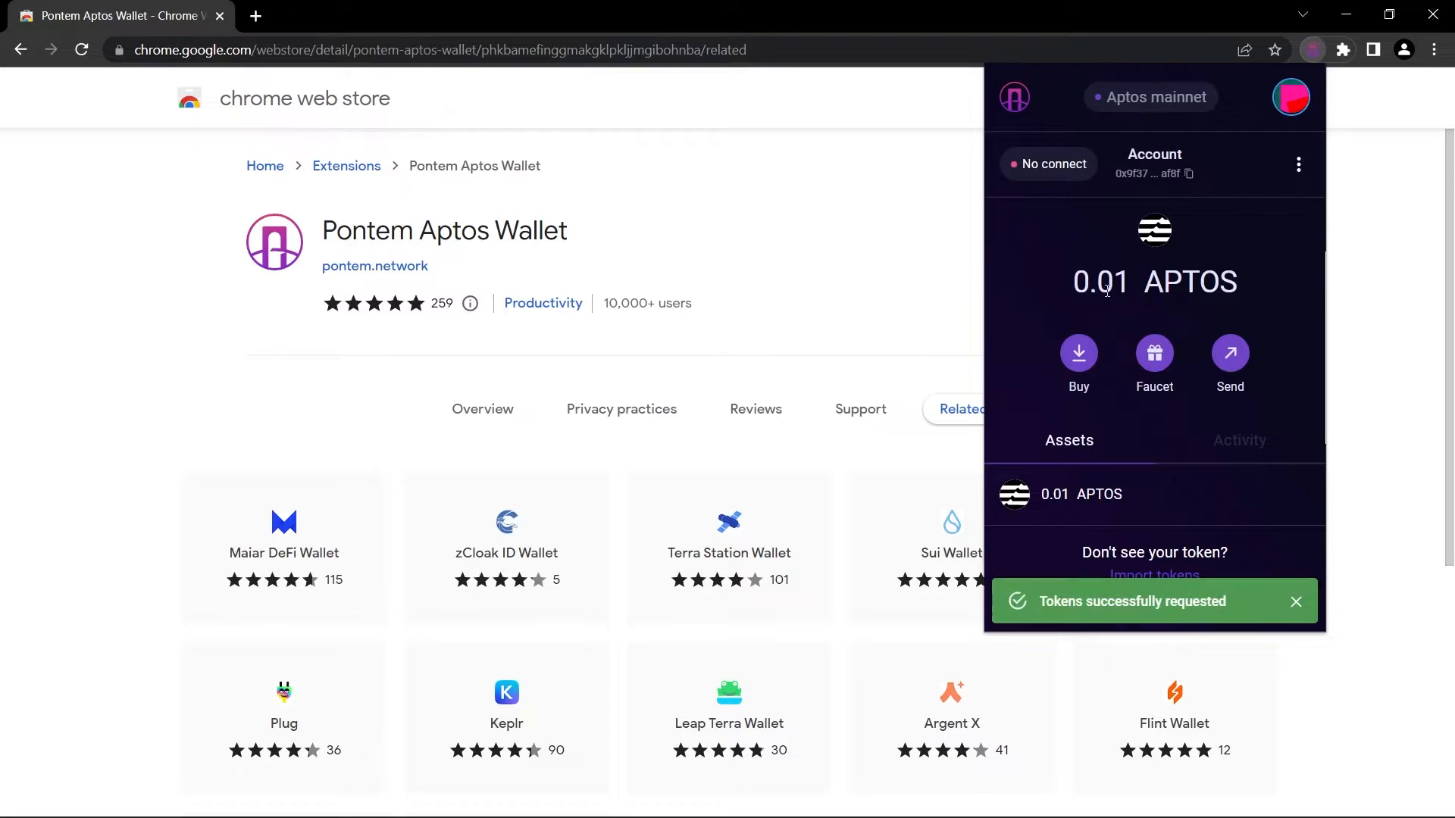
pyautogui.moveTo(1288, 238)
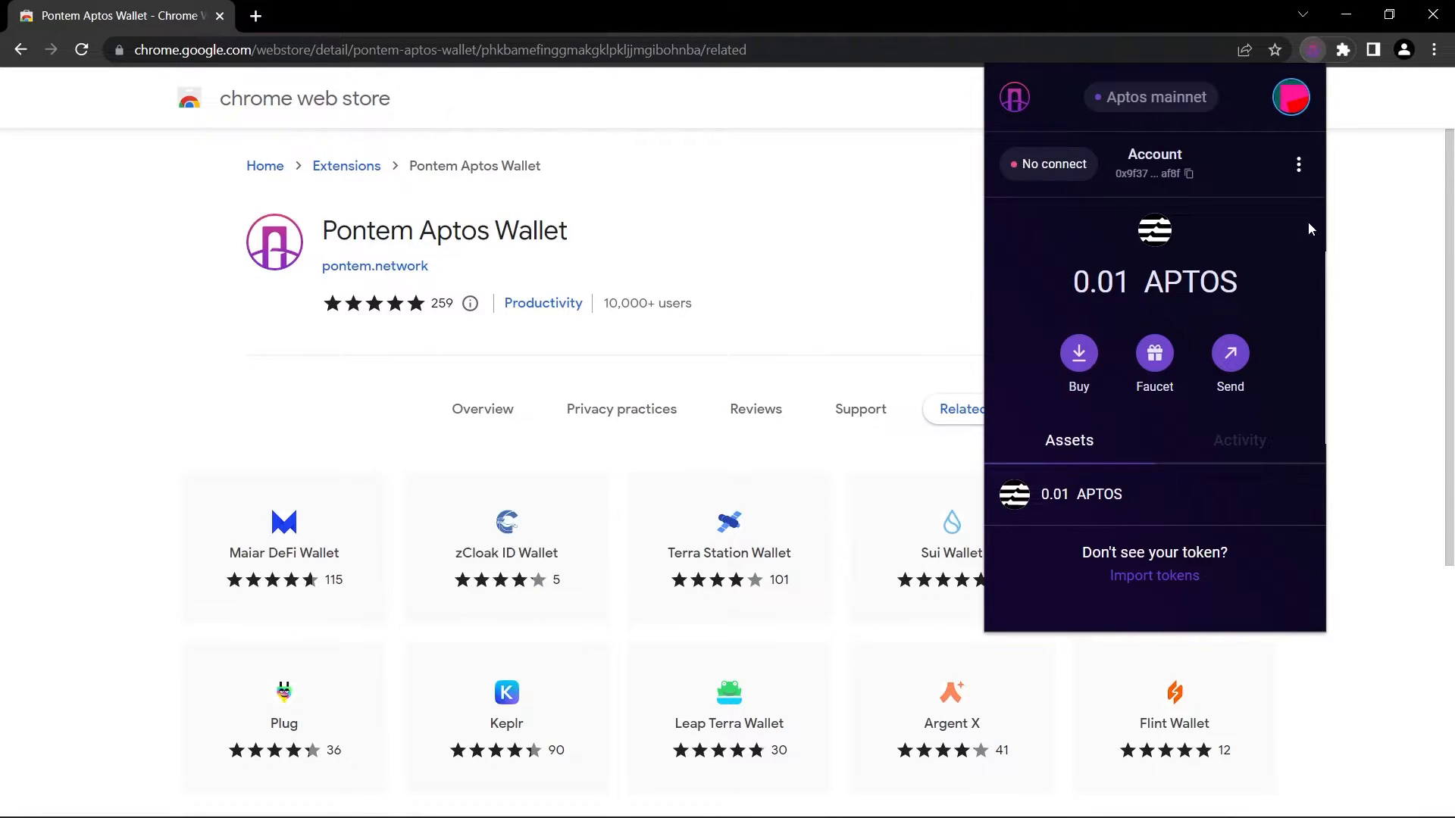
pyautogui.moveTo(1305, 176)
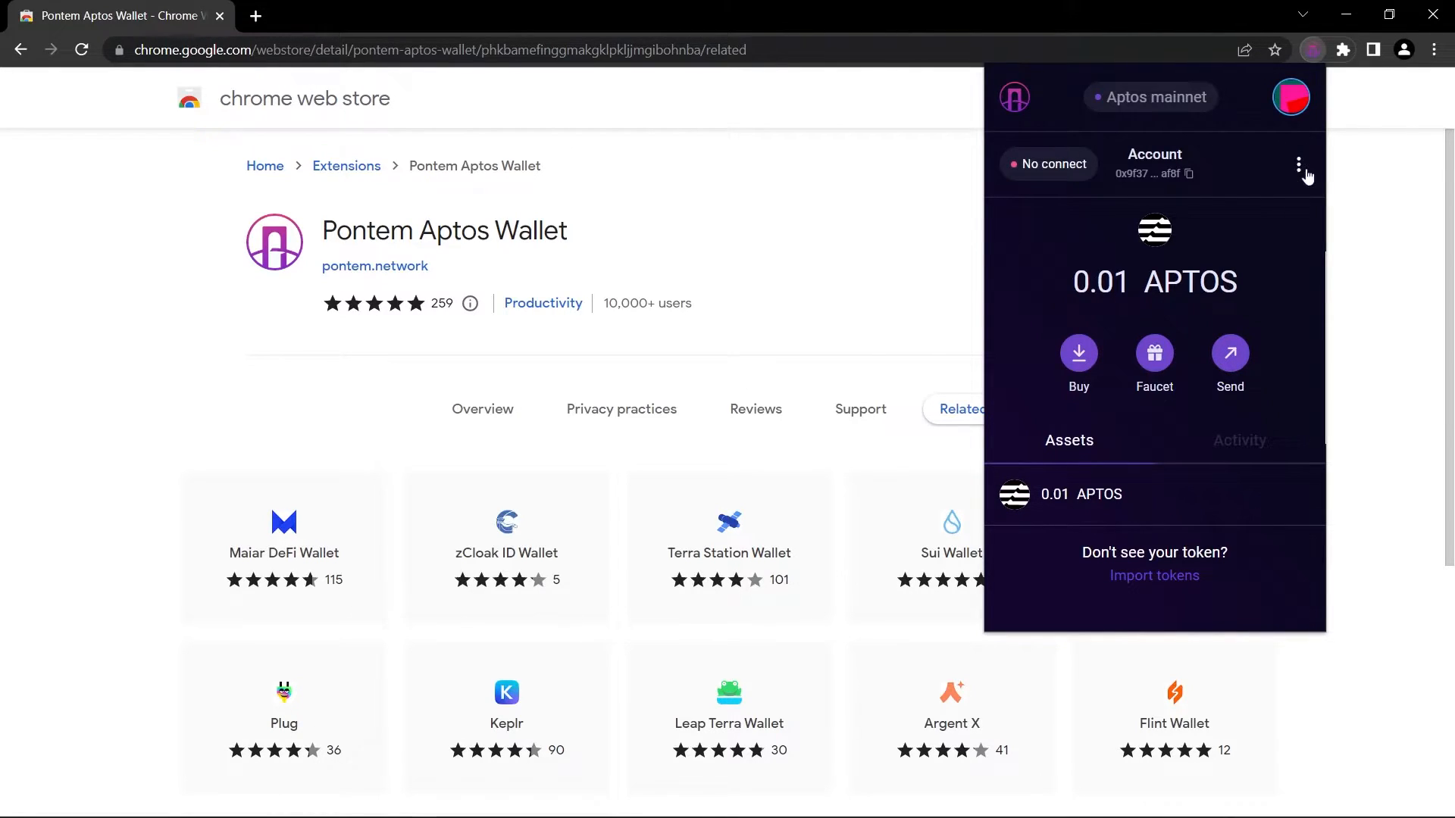
# View the account in Aptos Explorer and scroll through its Account Resources, including the 1000000 coin store.
pyautogui.click(1299, 163)
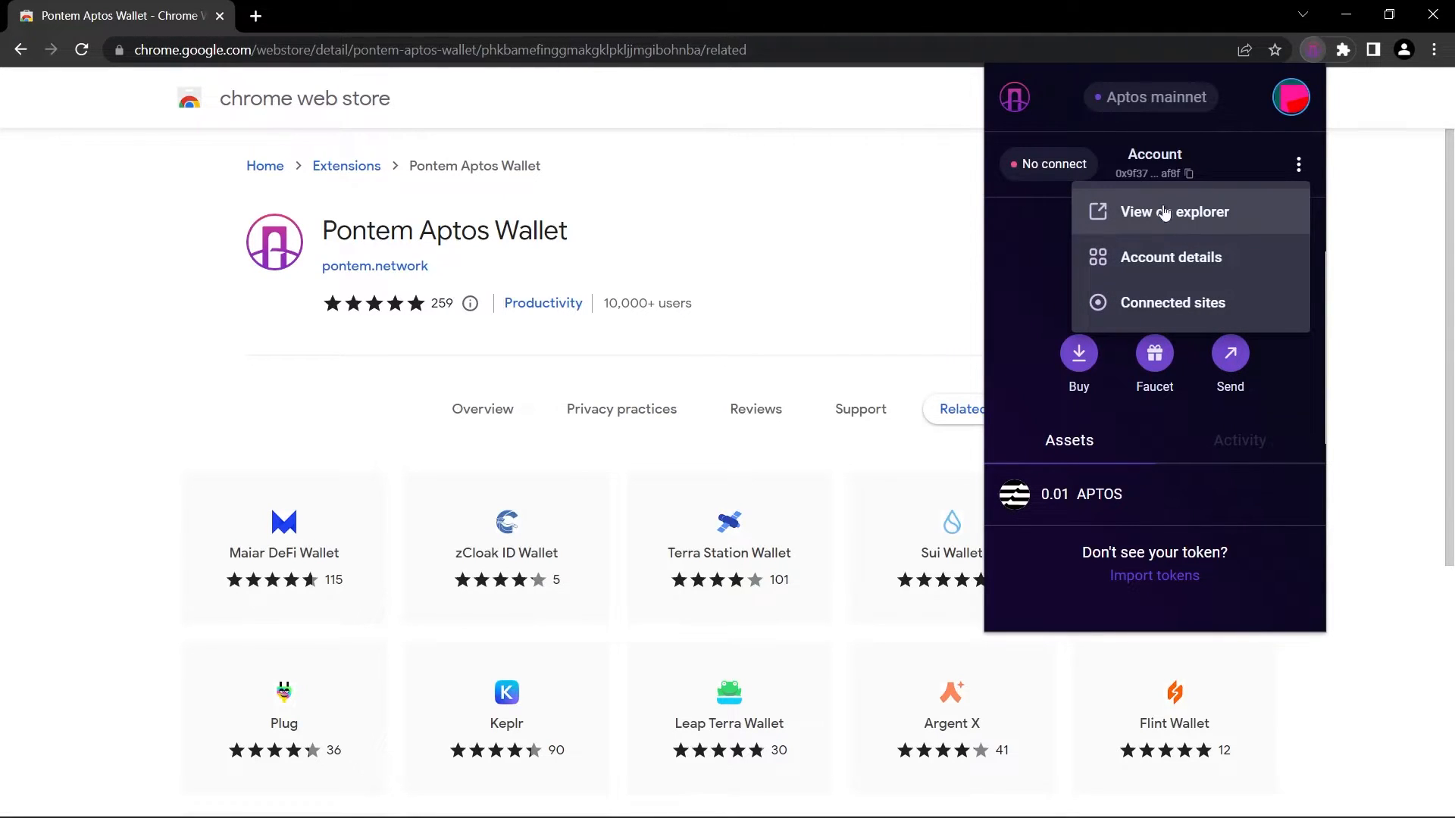
pyautogui.click(1174, 212)
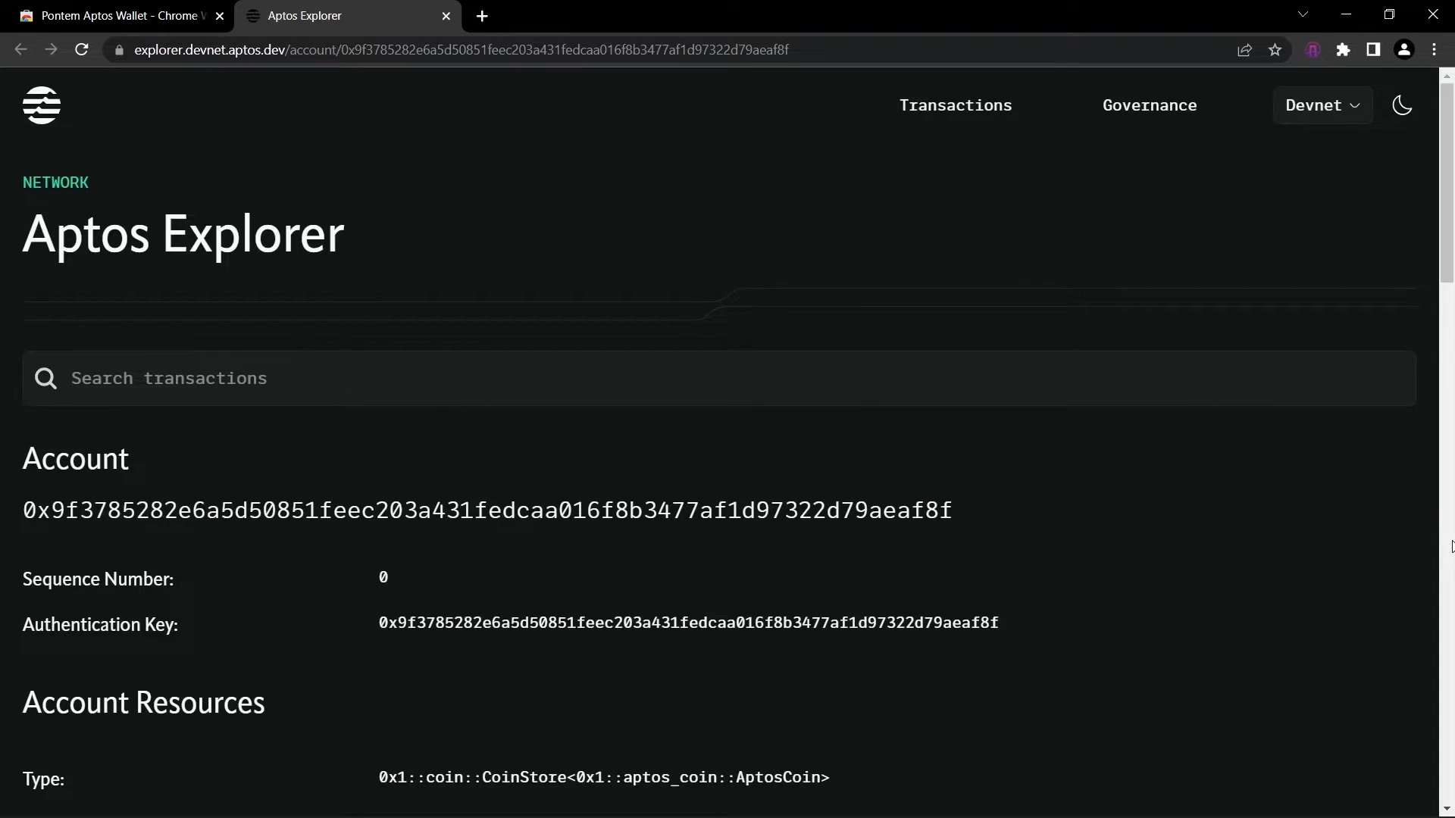
pyautogui.scroll(-3)
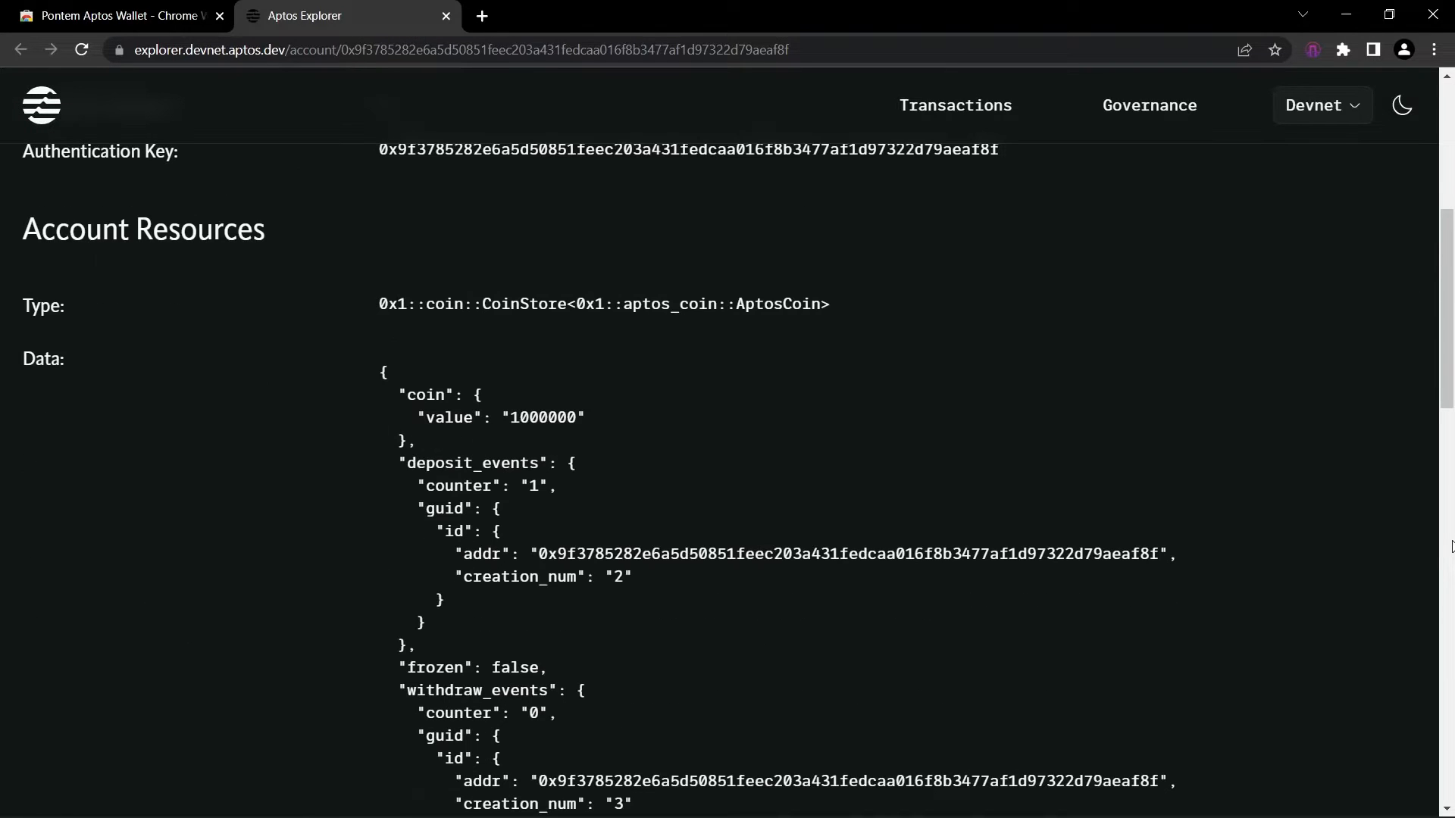
pyautogui.scroll(-3)
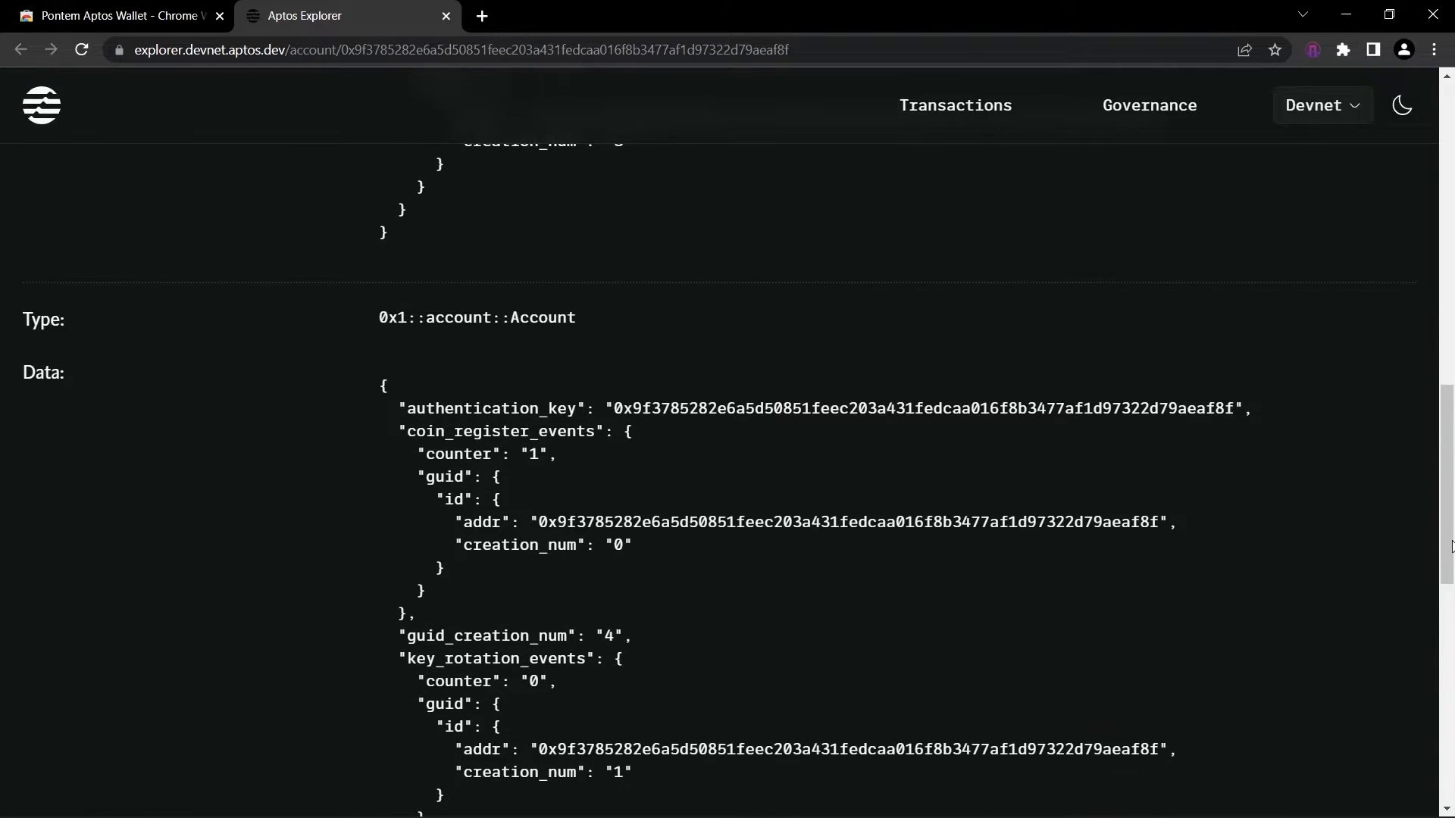
pyautogui.scroll(-3)
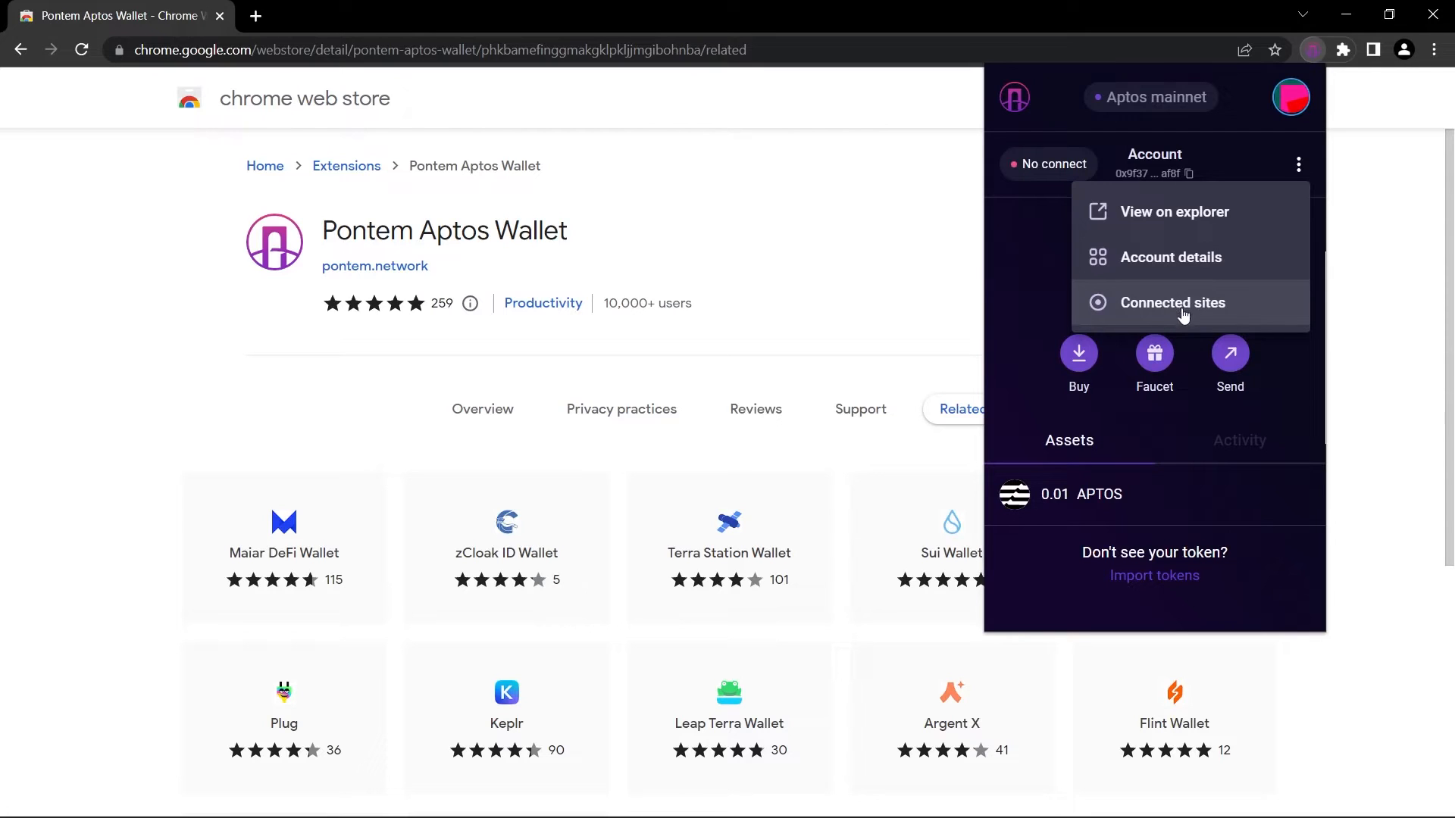
# View the wallet's Connected sites list, confirm none are connected, and close it.
pyautogui.click(1172, 303)
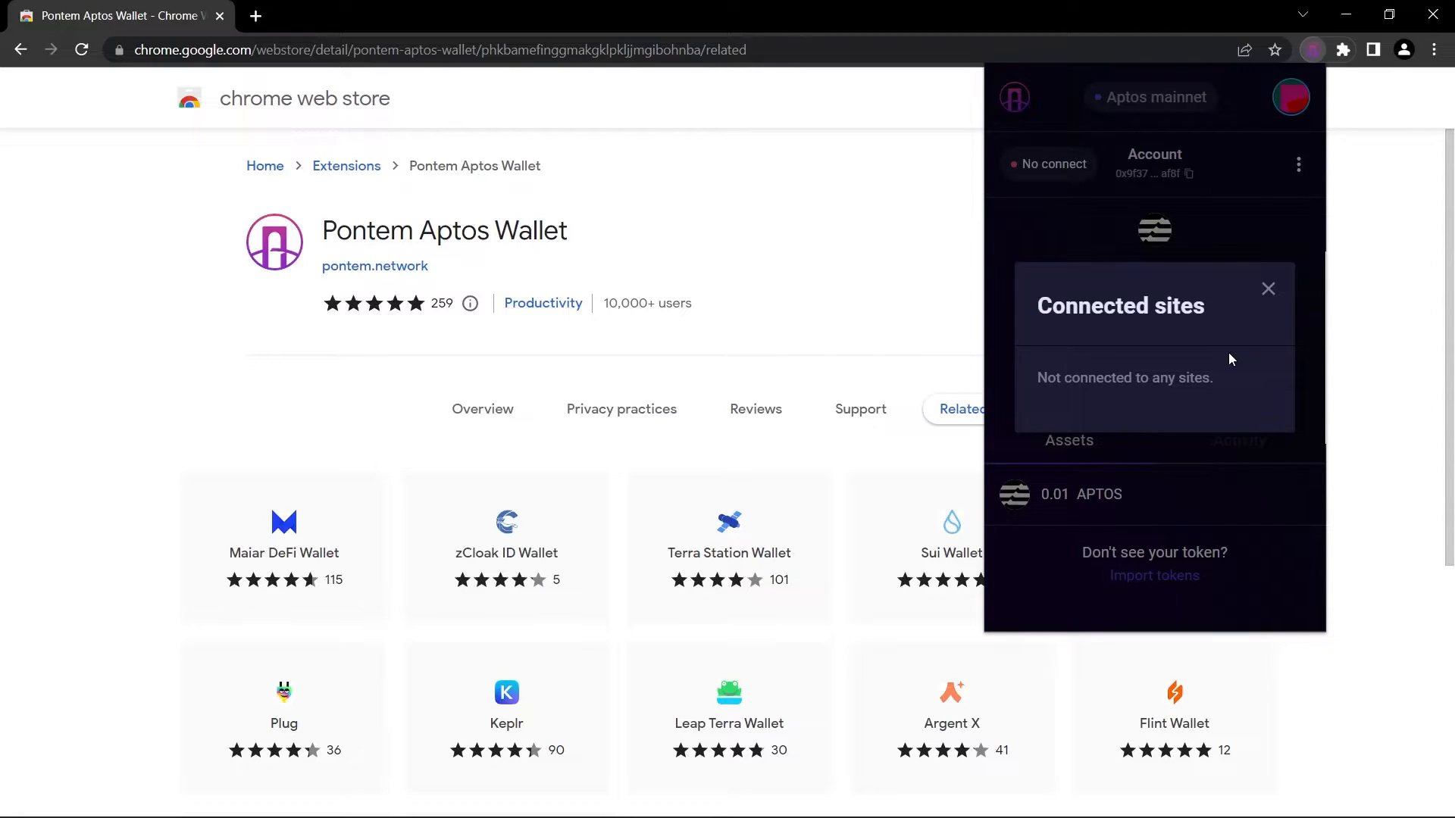
pyautogui.click(1269, 288)
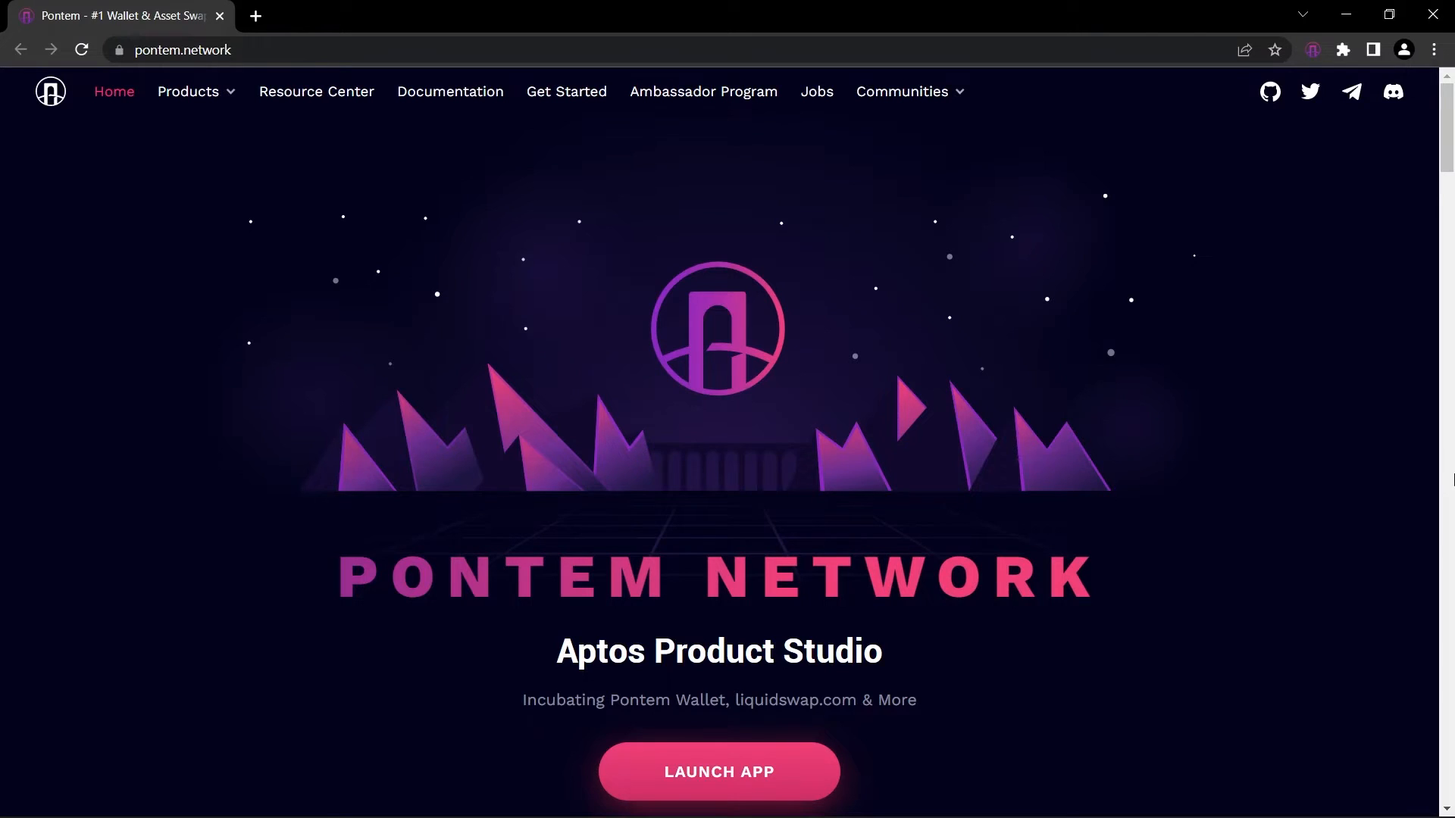
# Scroll the pontem.network homepage through Pontem Wallet and the Secure, Efficient, Dev & User Friendly sections.
pyautogui.scroll(-3)
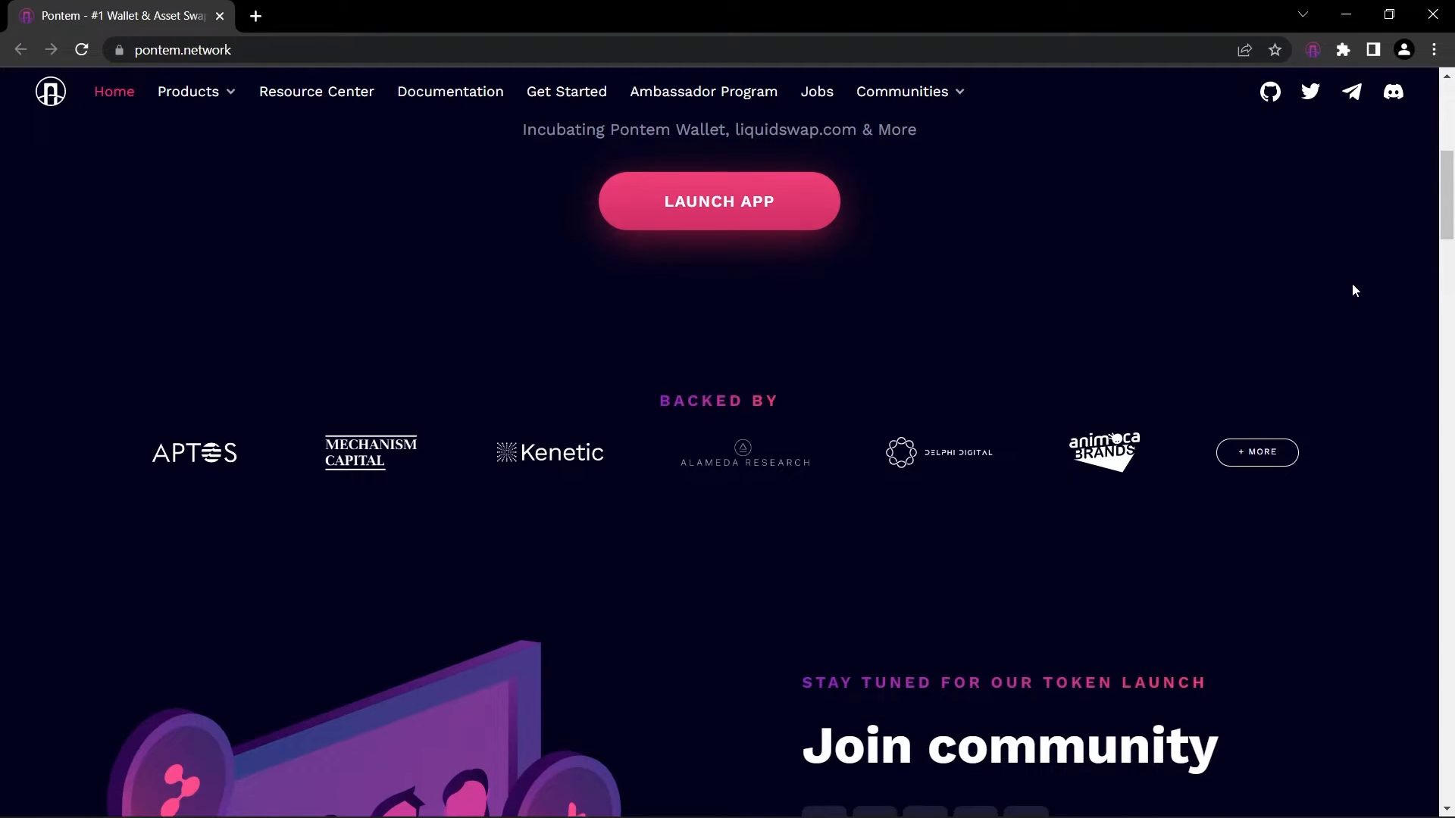
pyautogui.scroll(-3)
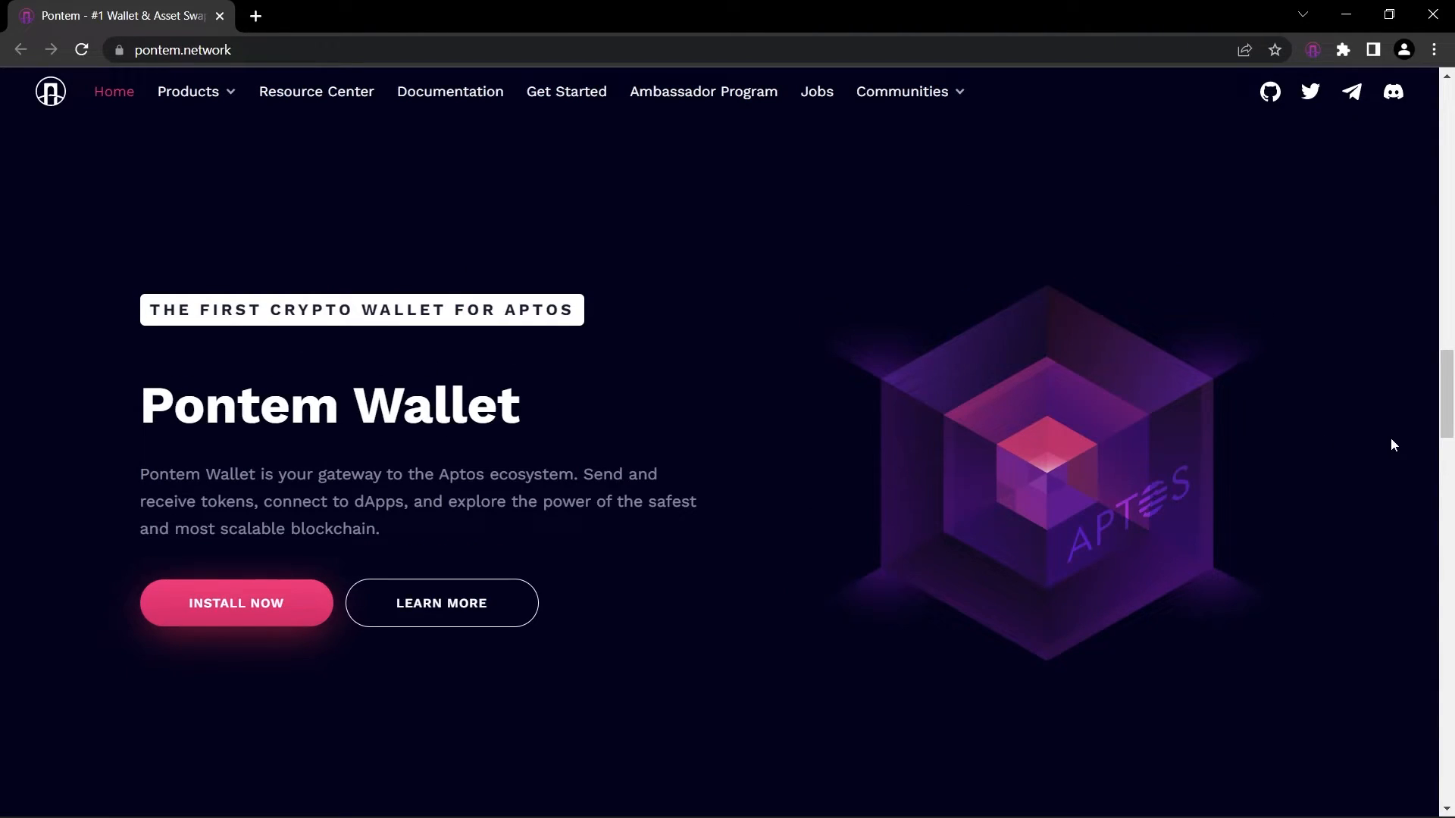
pyautogui.scroll(-3)
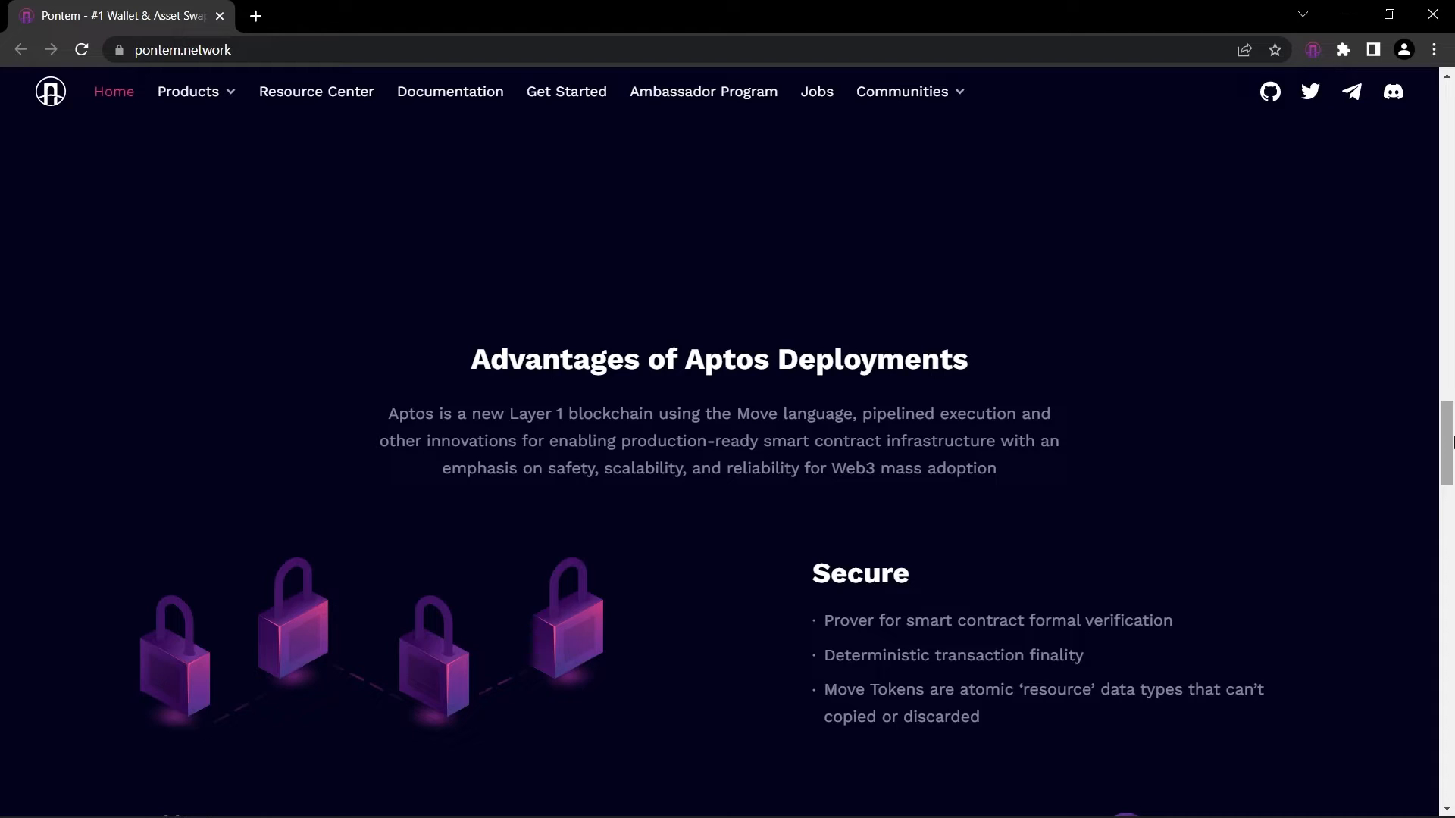
pyautogui.scroll(-3)
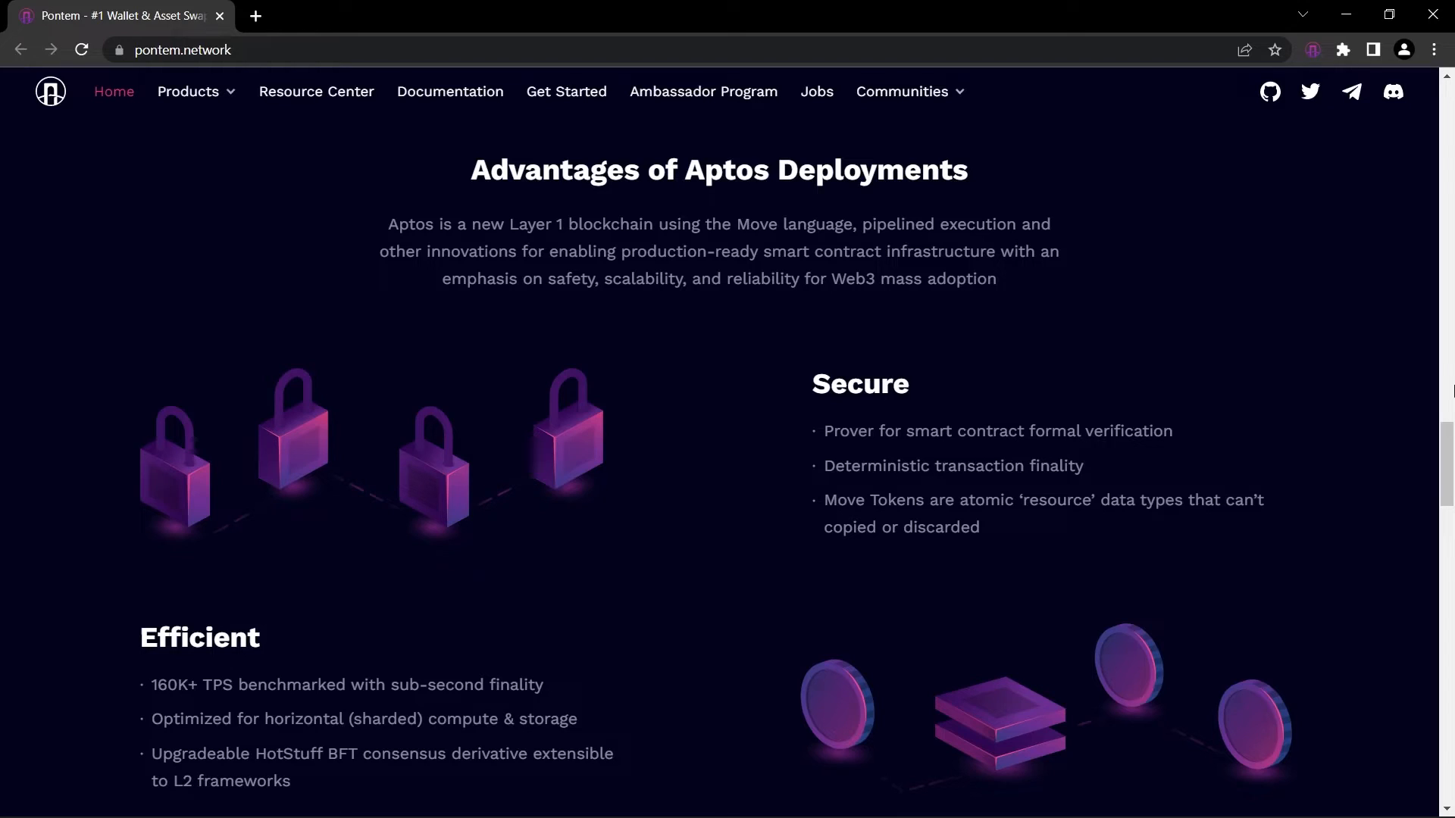
pyautogui.scroll(-3)
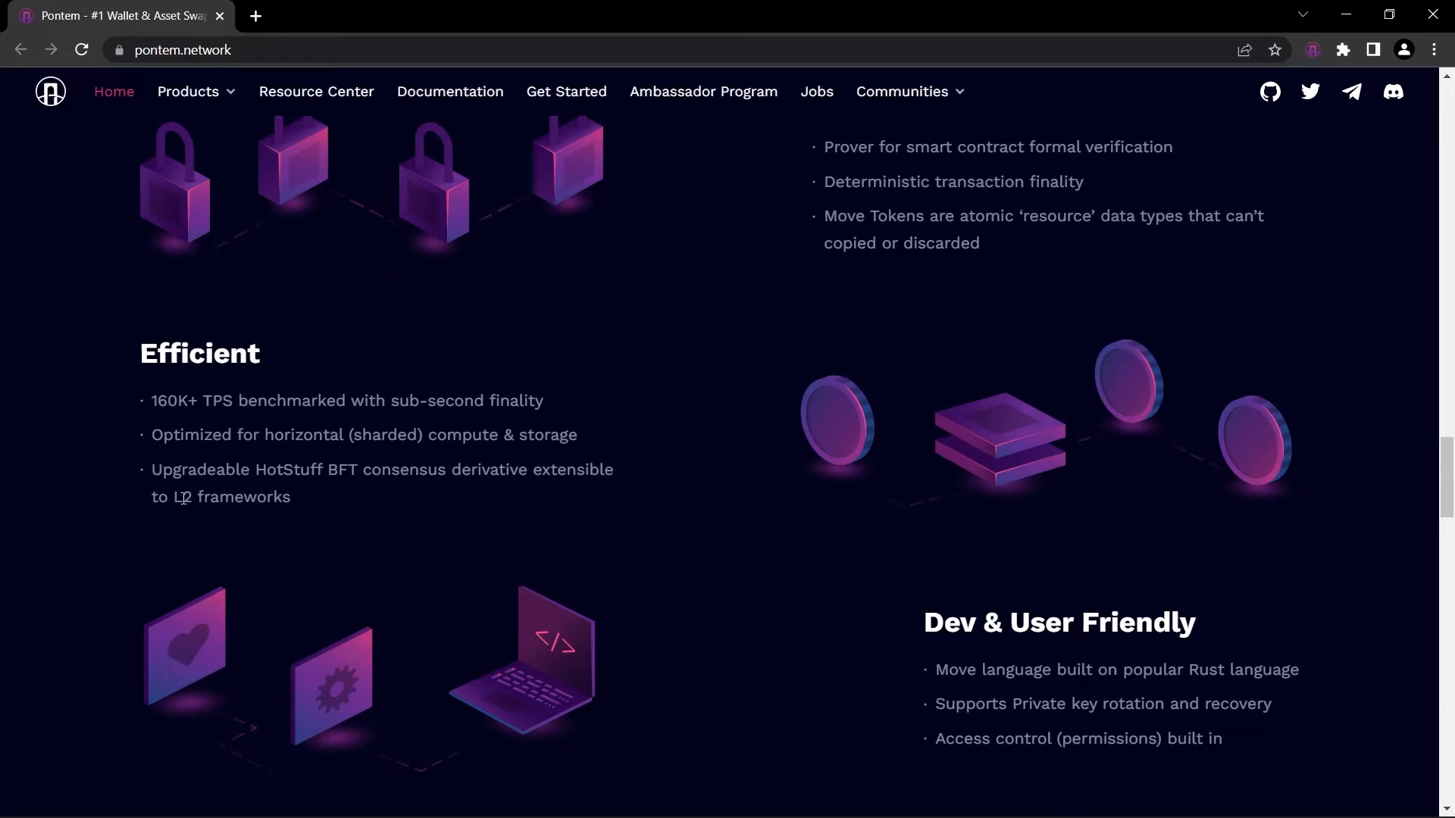
pyautogui.scroll(-3)
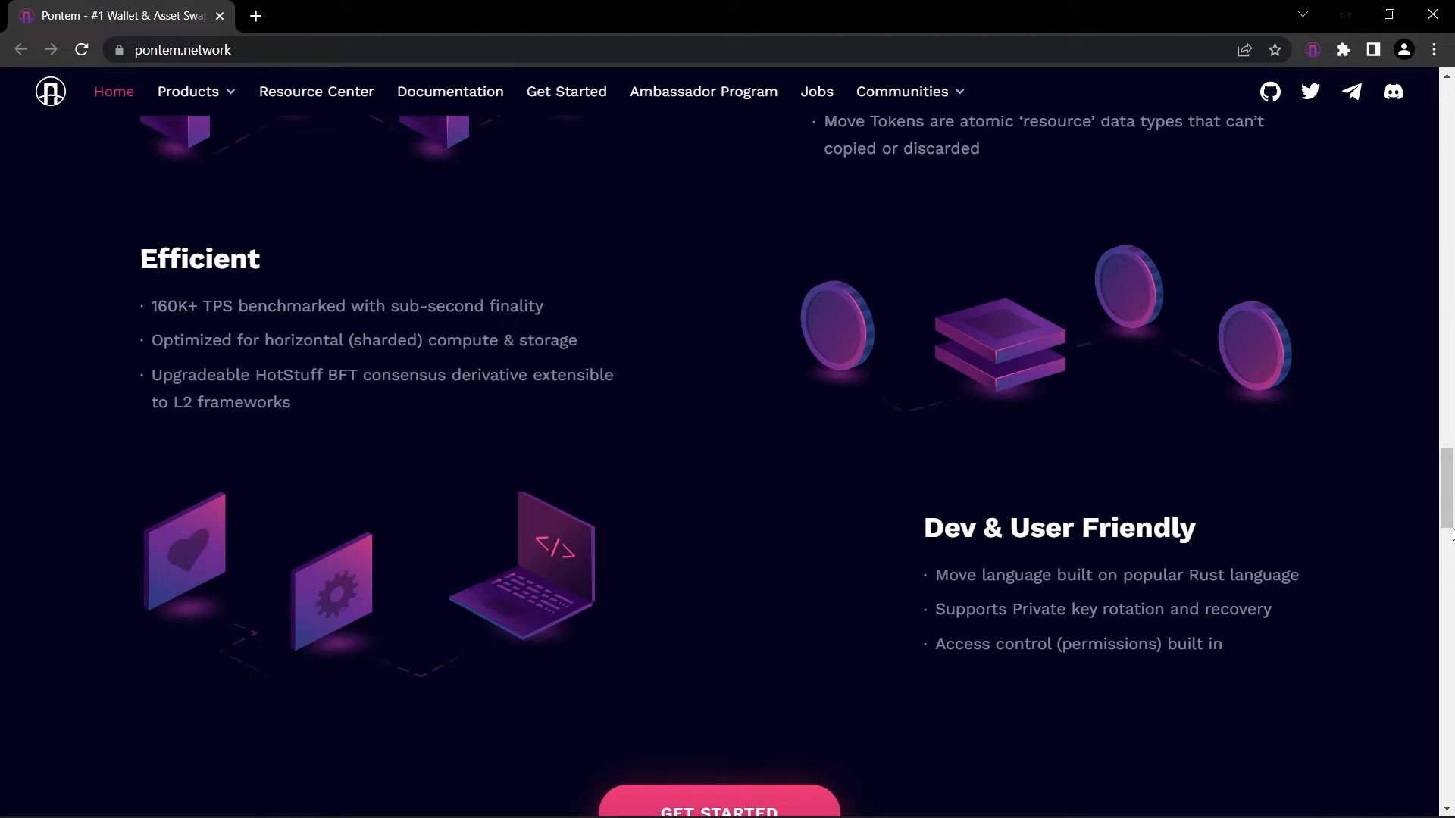
pyautogui.scroll(-3)
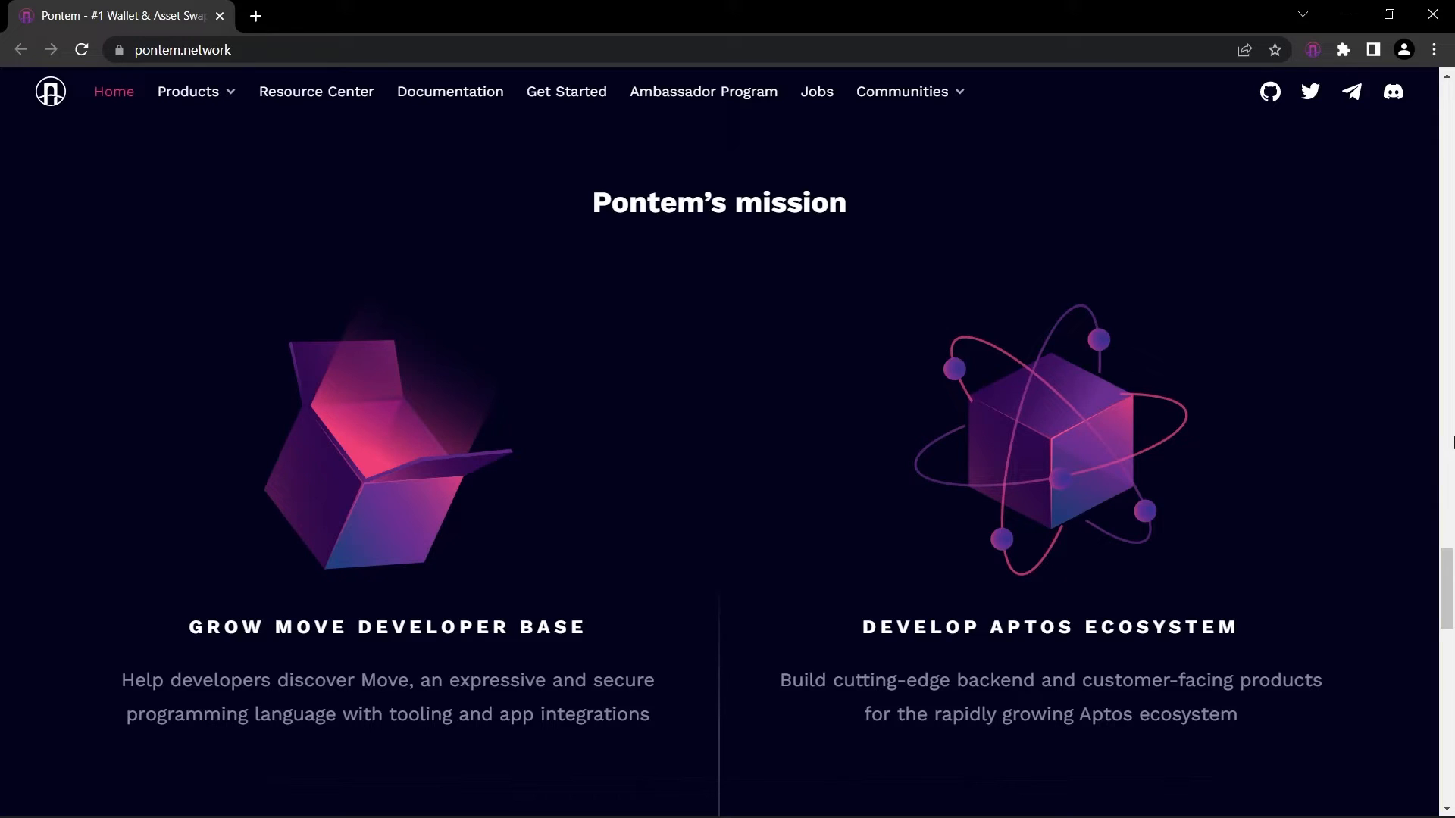
# Scroll past Pontem's mission and Join Community to the team list, then reopen the wallet popup.
pyautogui.scroll(-3)
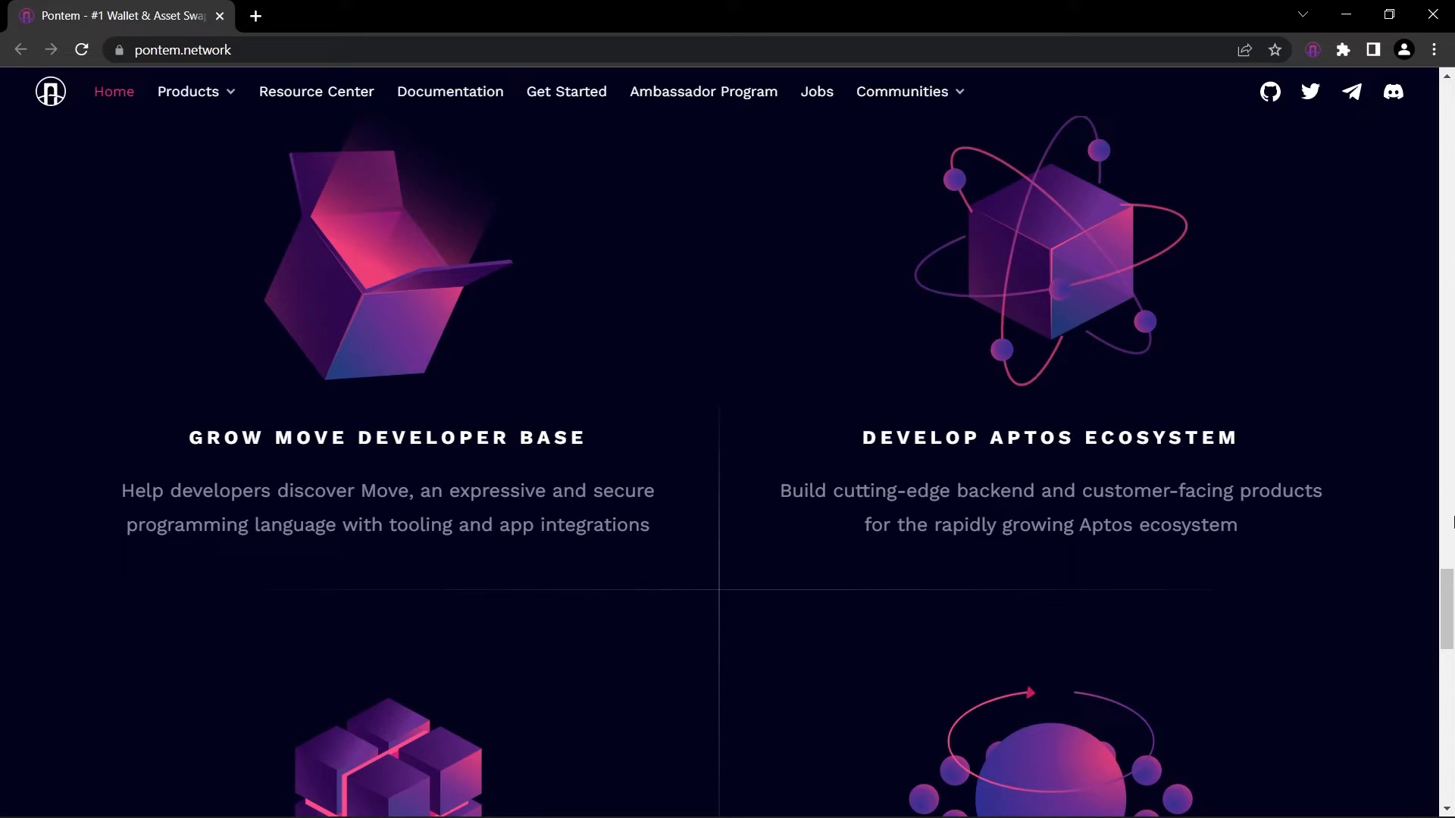
pyautogui.scroll(-3)
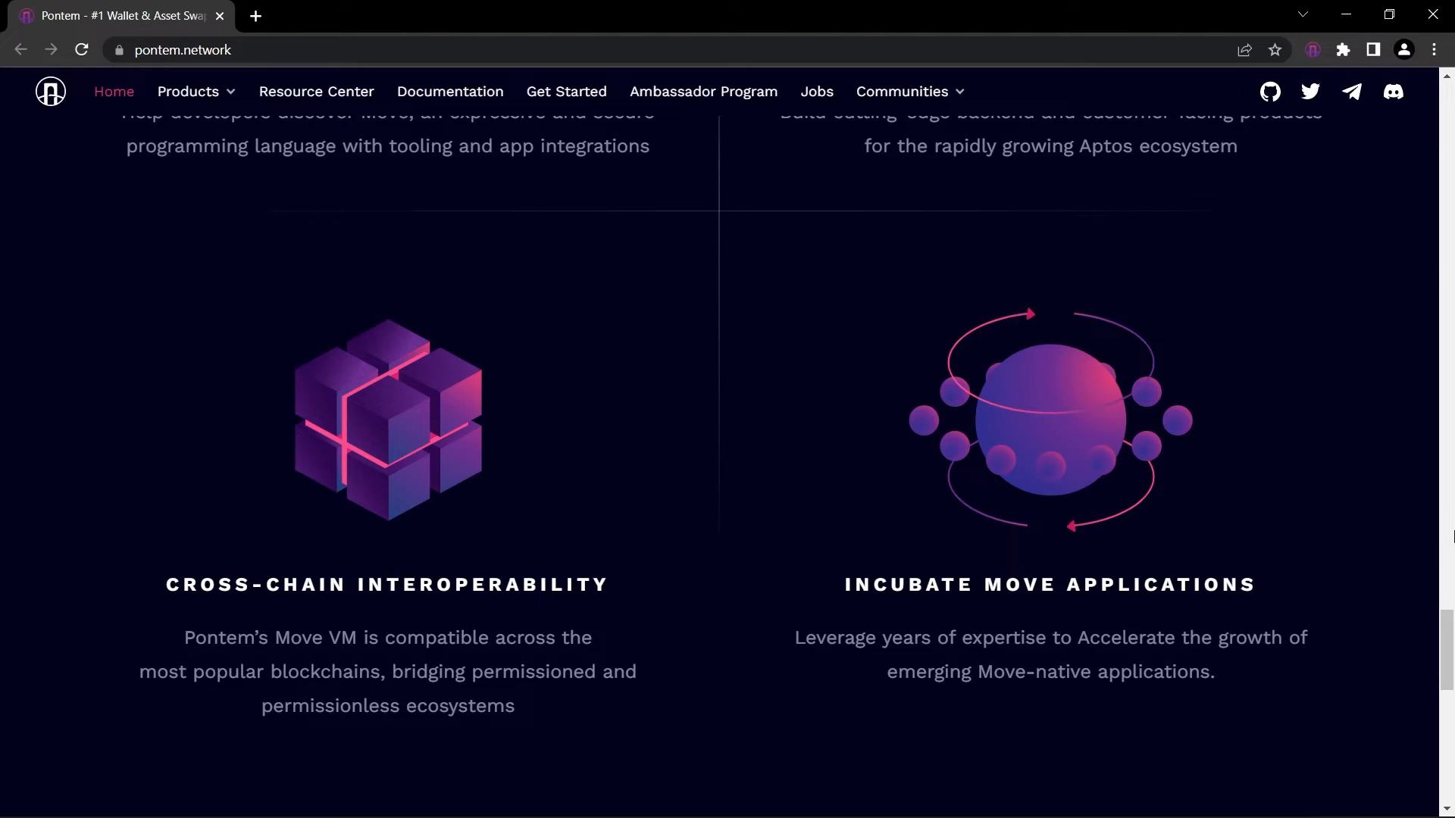
pyautogui.scroll(-3)
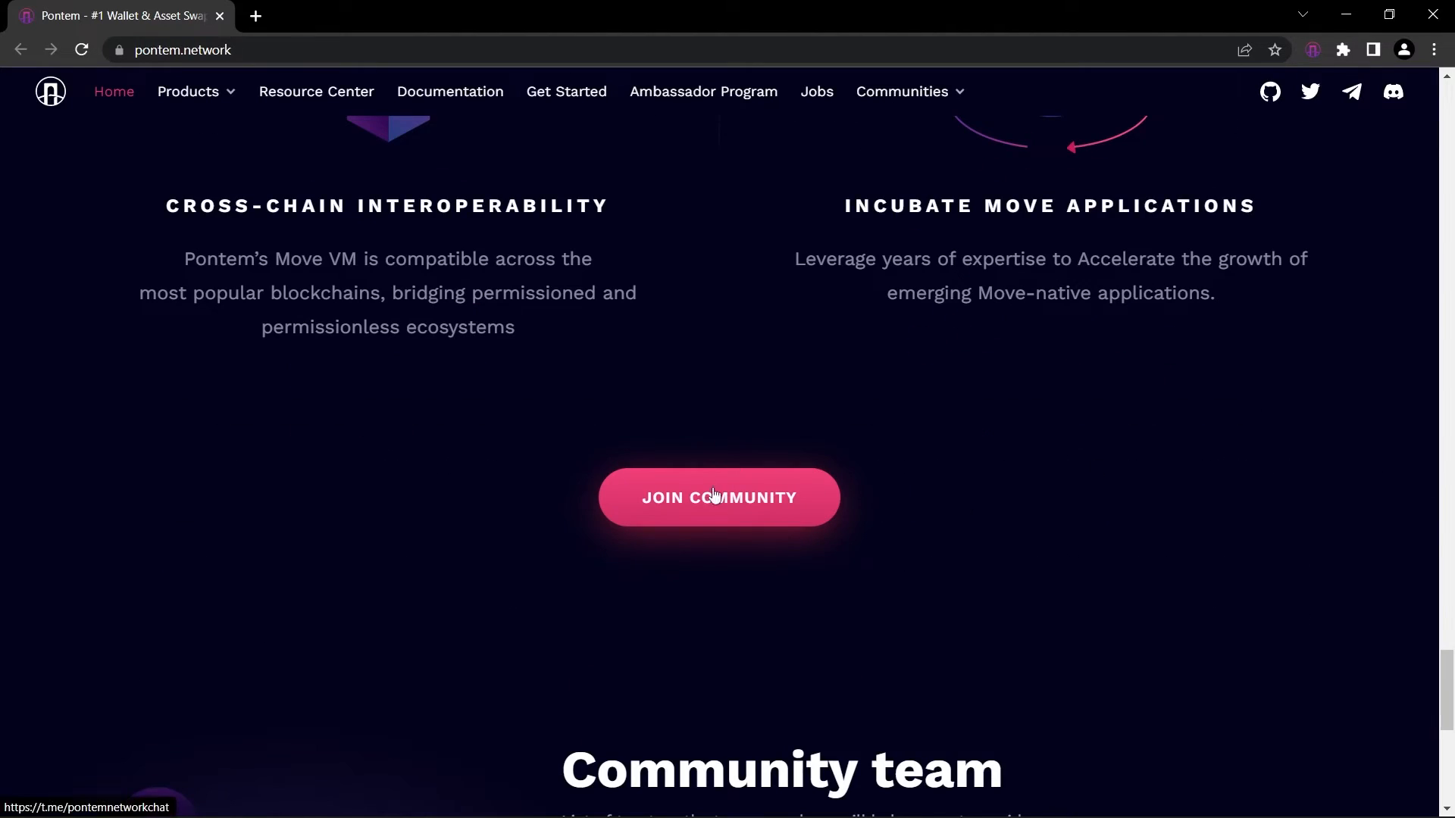
pyautogui.moveTo(1306, 510)
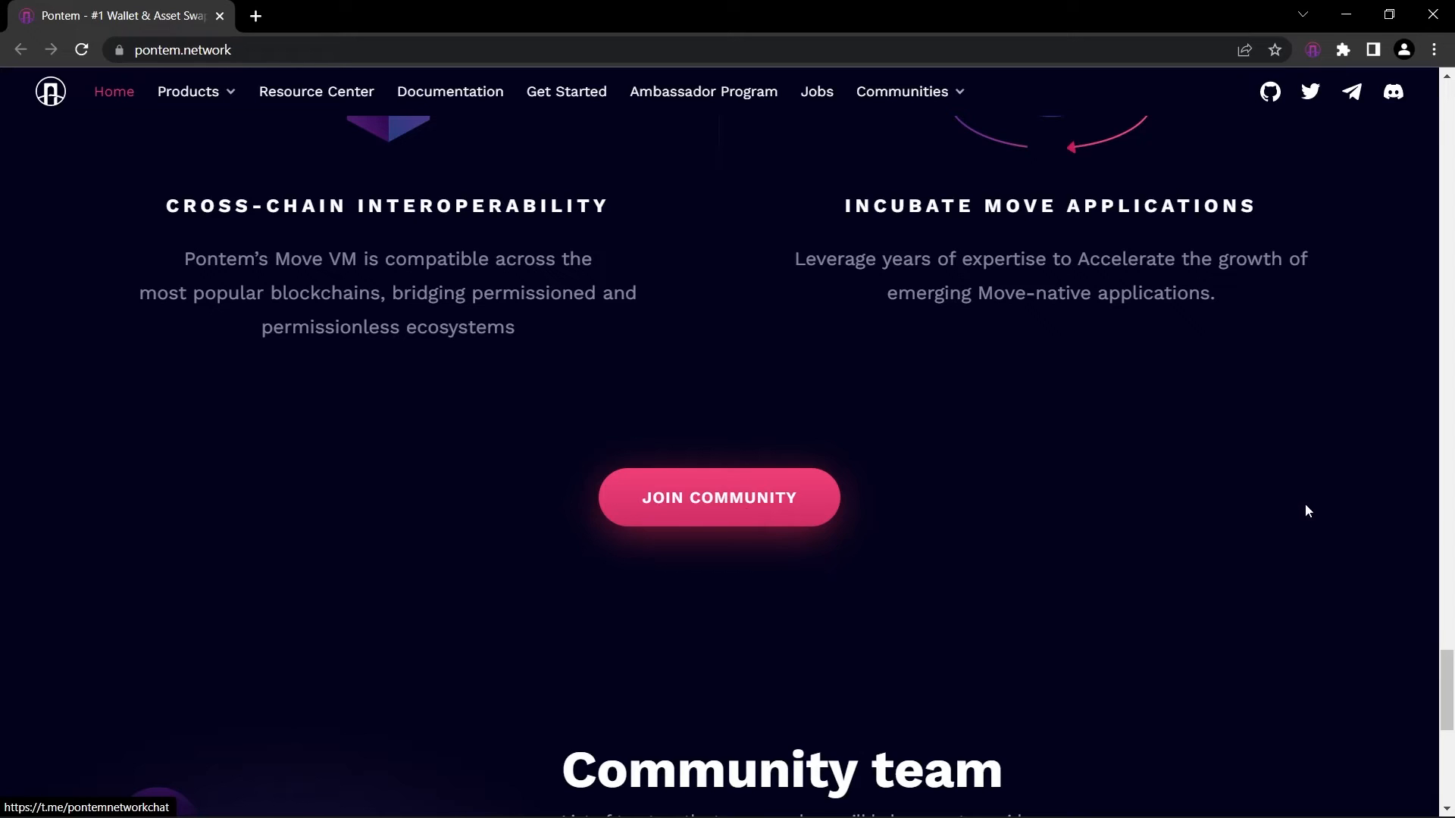
pyautogui.scroll(-3)
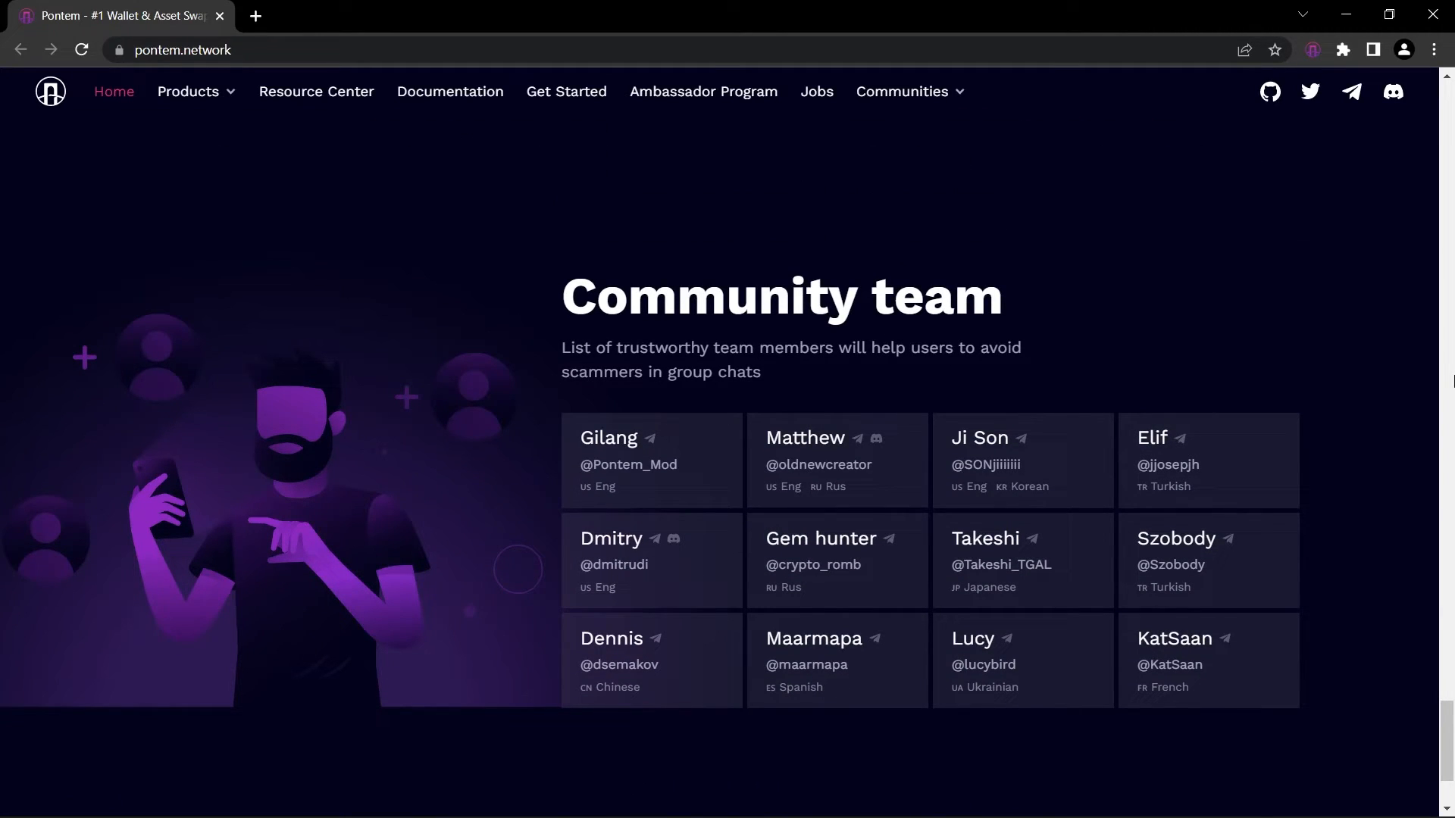
pyautogui.click(1313, 50)
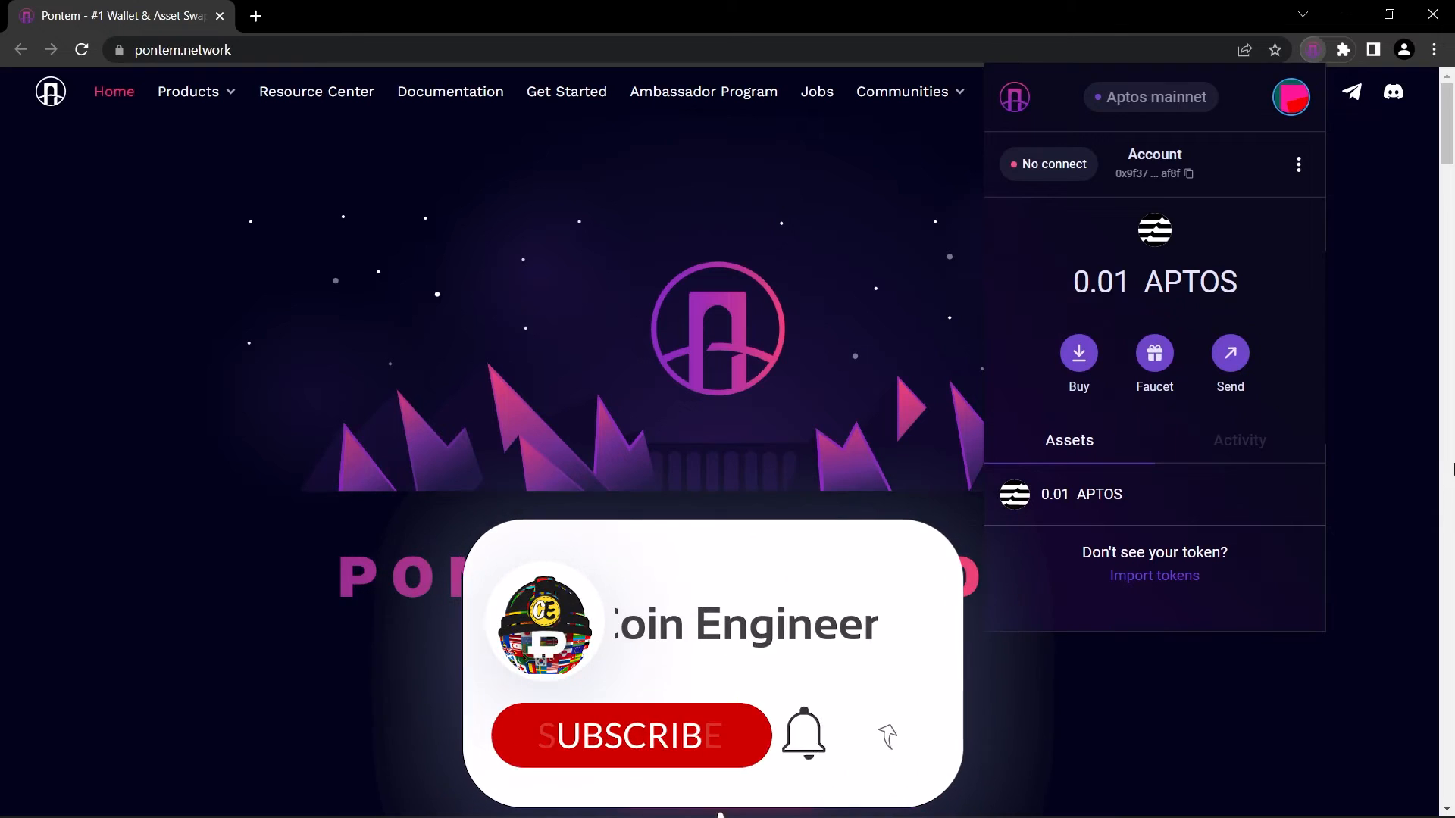
# Switch to the browser window showing the Coin Engineer Instagram profile.
pyautogui.click(630, 736)
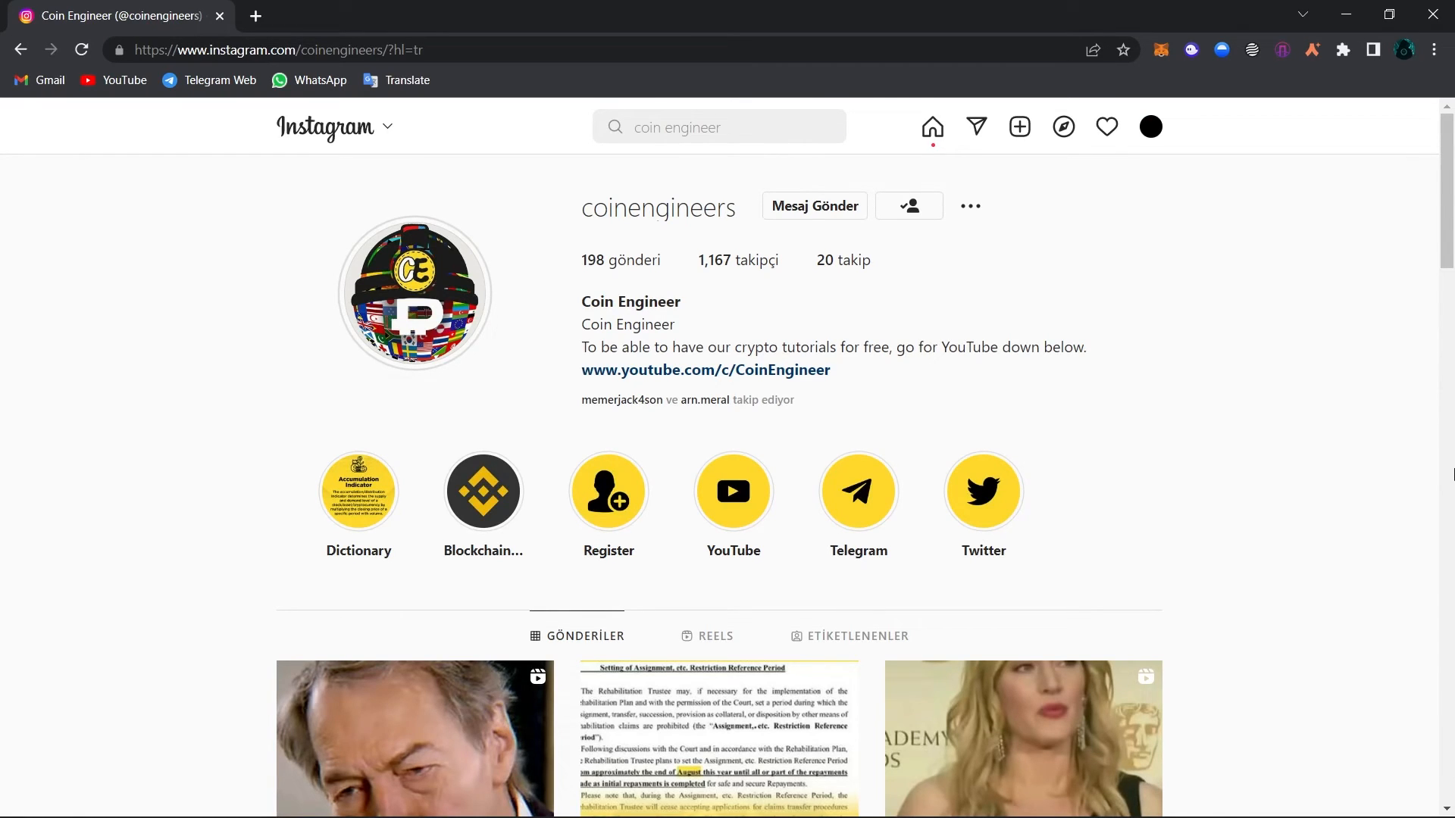
# Scroll down the Coin Engineer Instagram profile through several rows of posts.
pyautogui.scroll(-3)
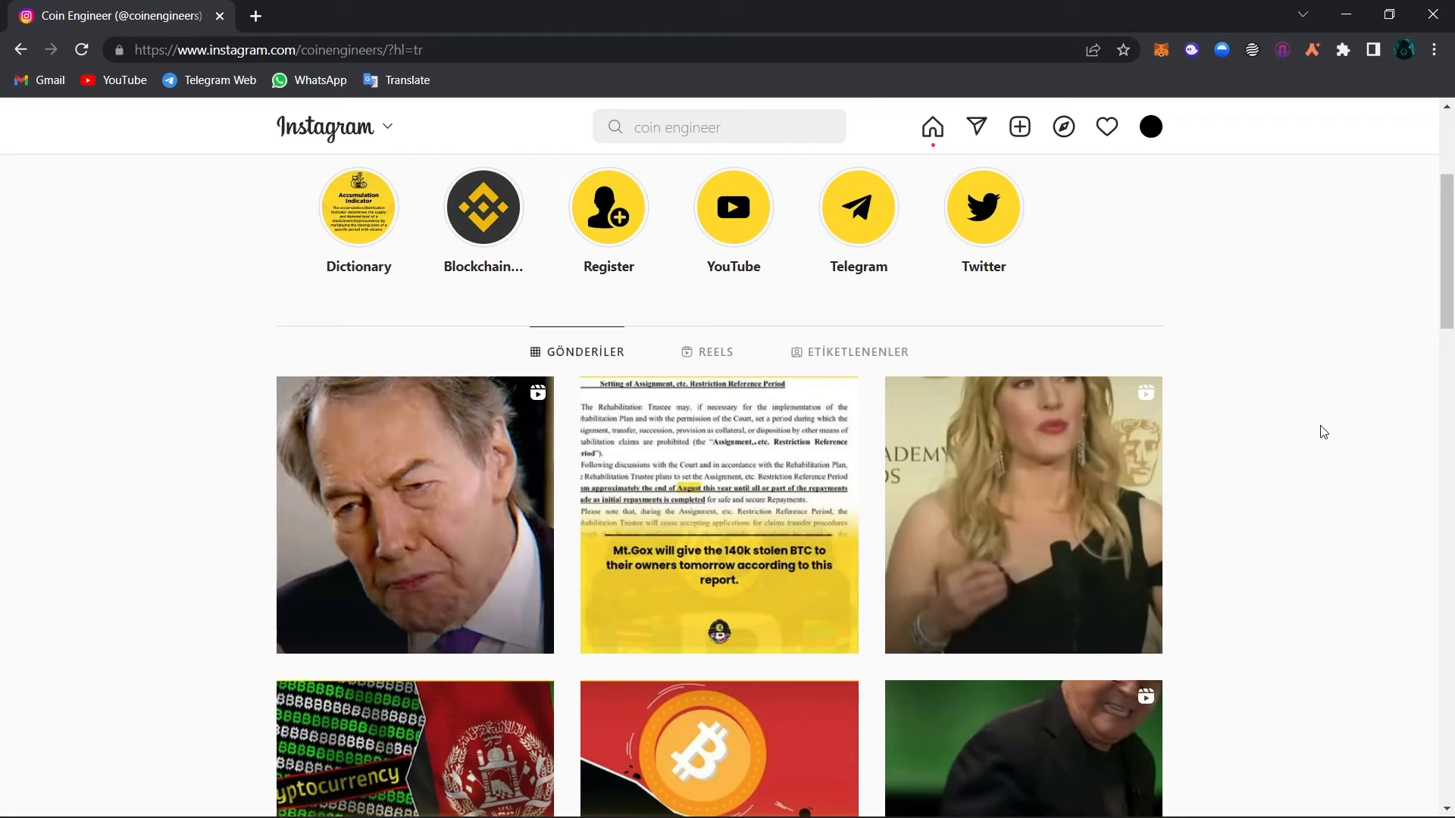
pyautogui.scroll(-3)
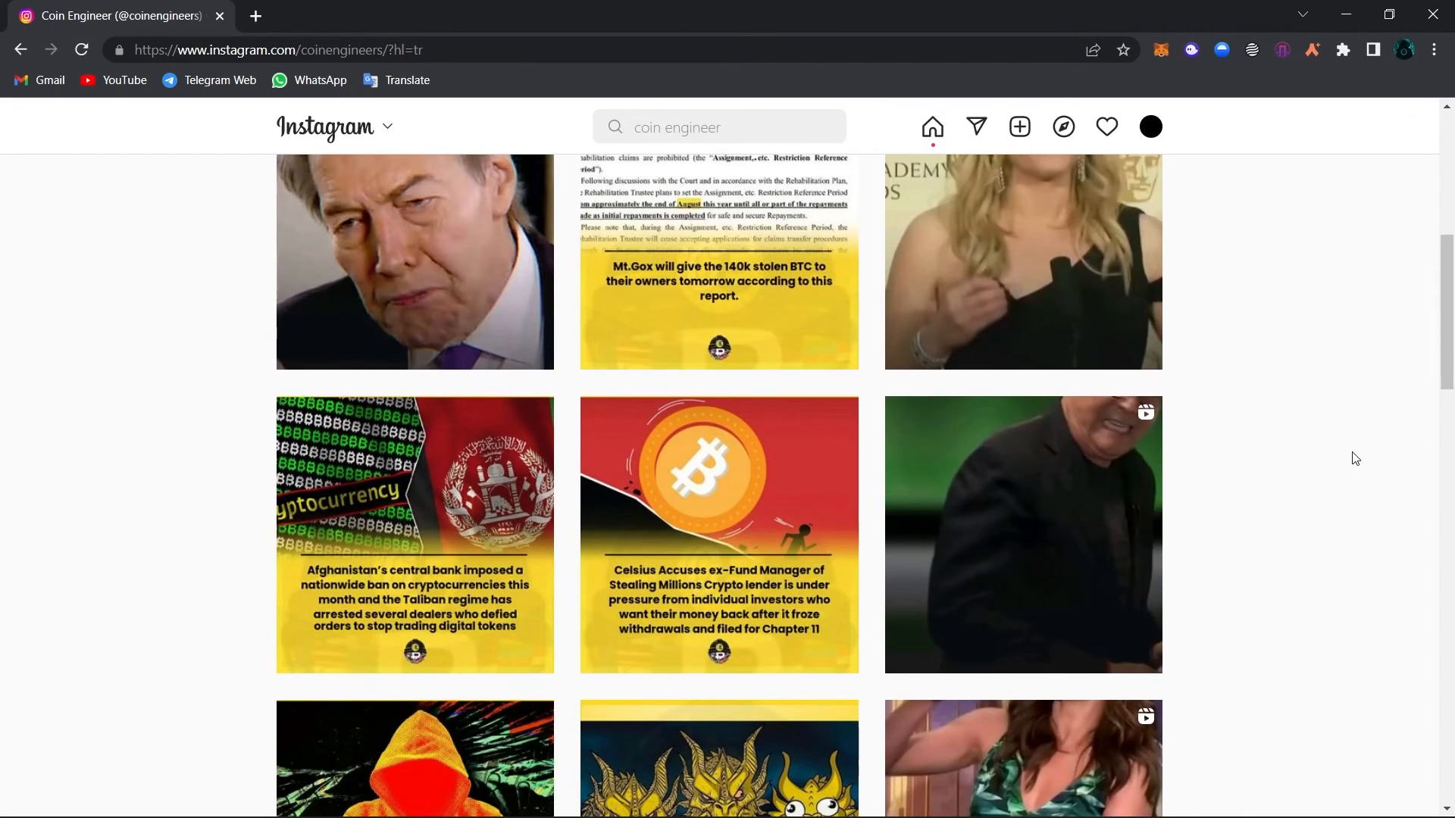
pyautogui.scroll(-3)
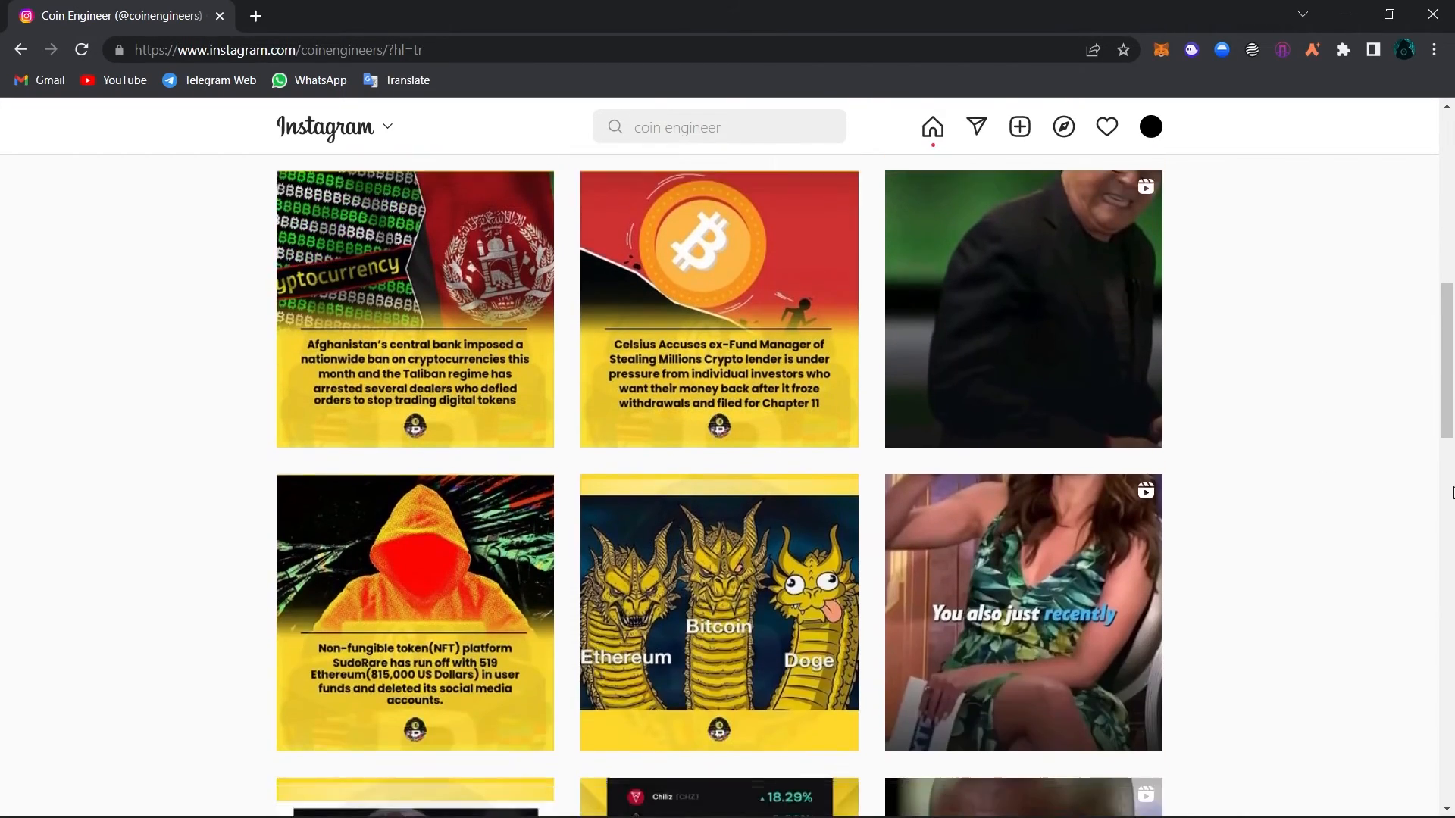
pyautogui.scroll(-3)
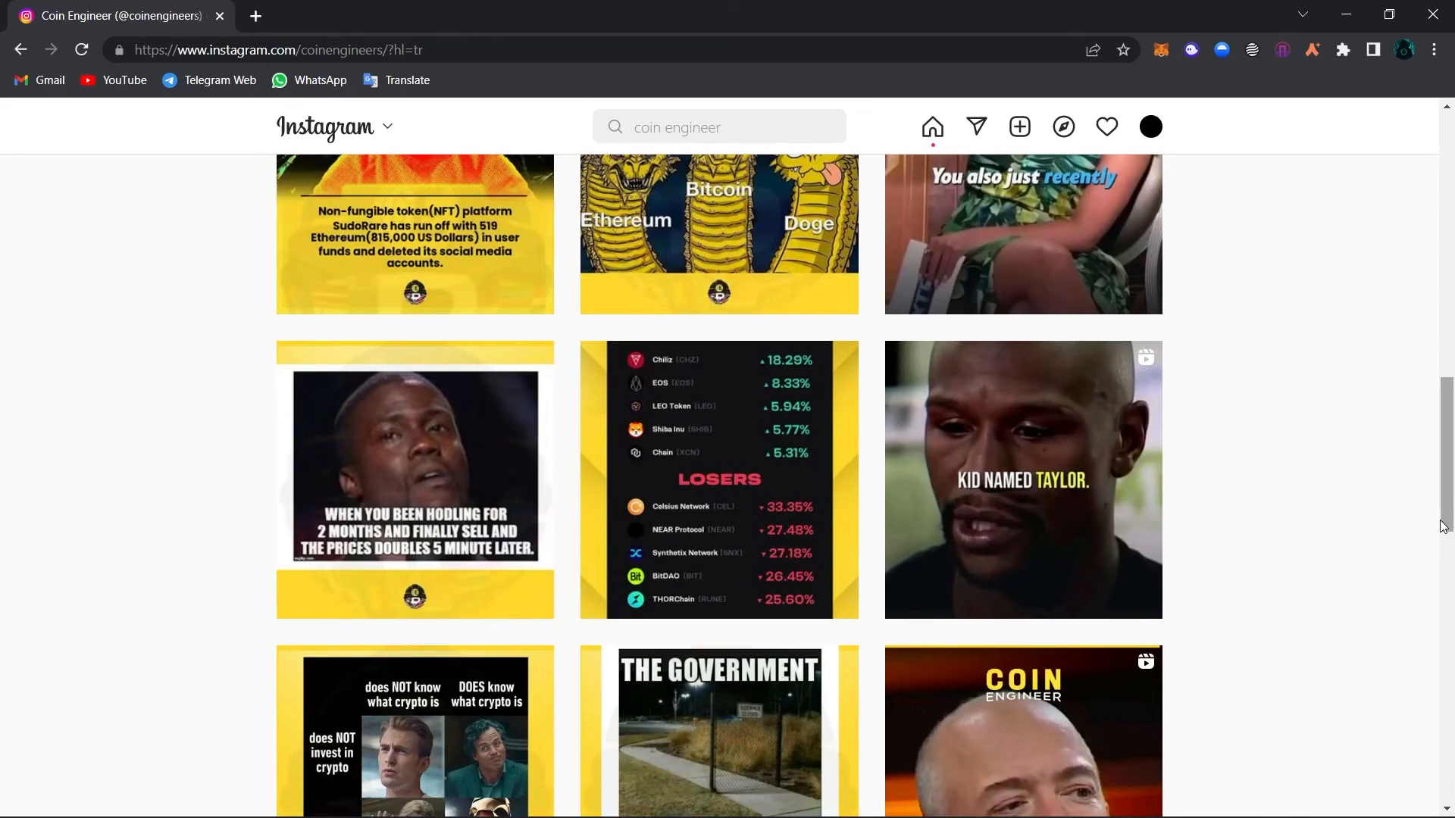